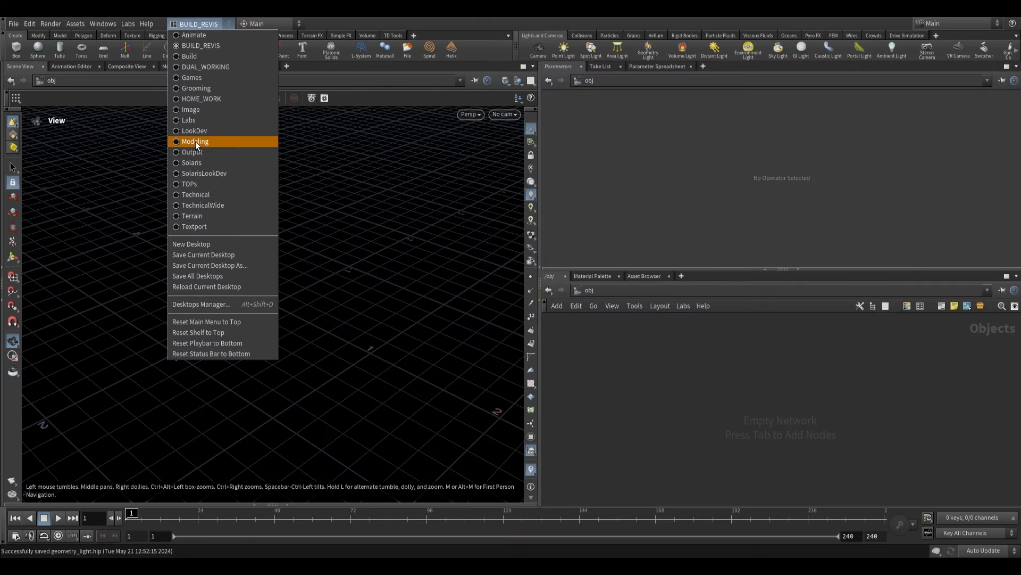
# Step: Switch Houdini to the Solaris desktop showing the stage network
pyautogui.click(192, 162)
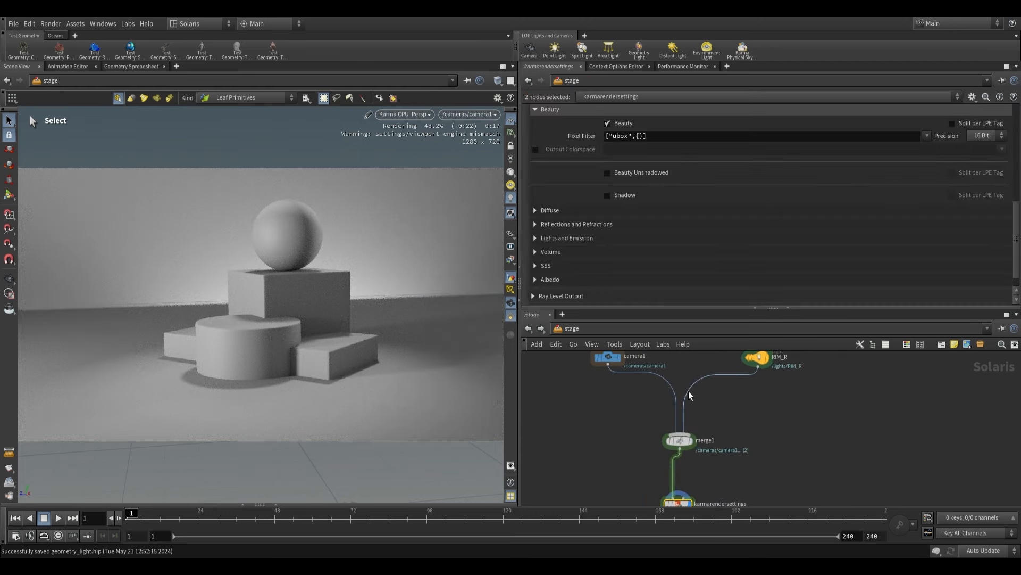
pyautogui.moveTo(301, 217)
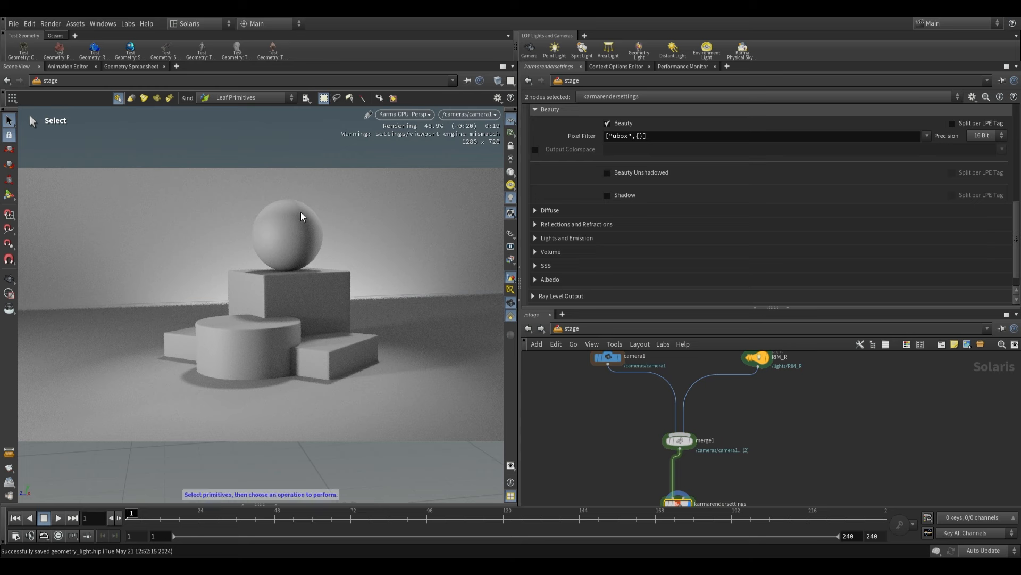
pyautogui.moveTo(302, 301)
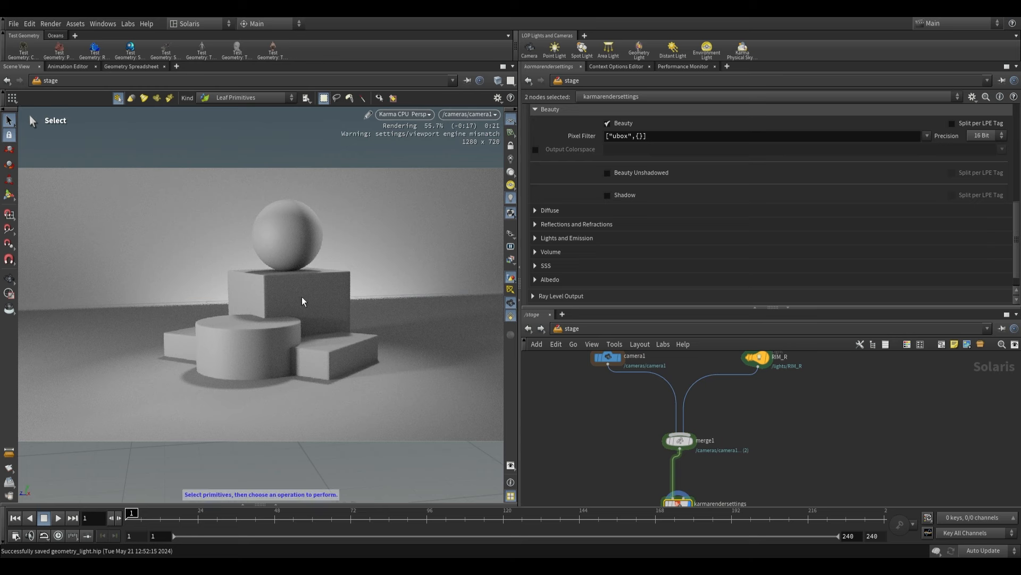
pyautogui.moveTo(384, 241)
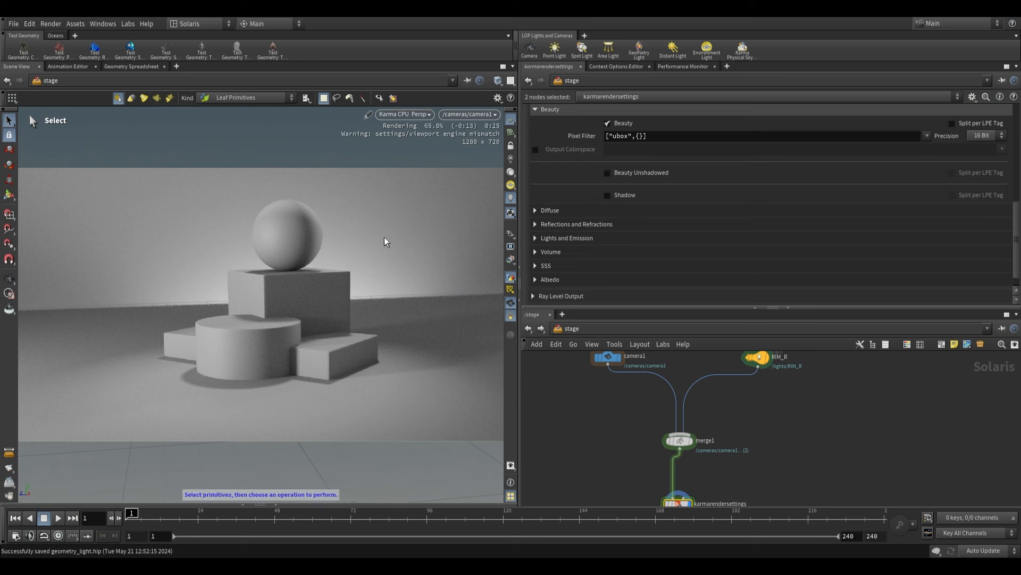
pyautogui.moveTo(357, 219)
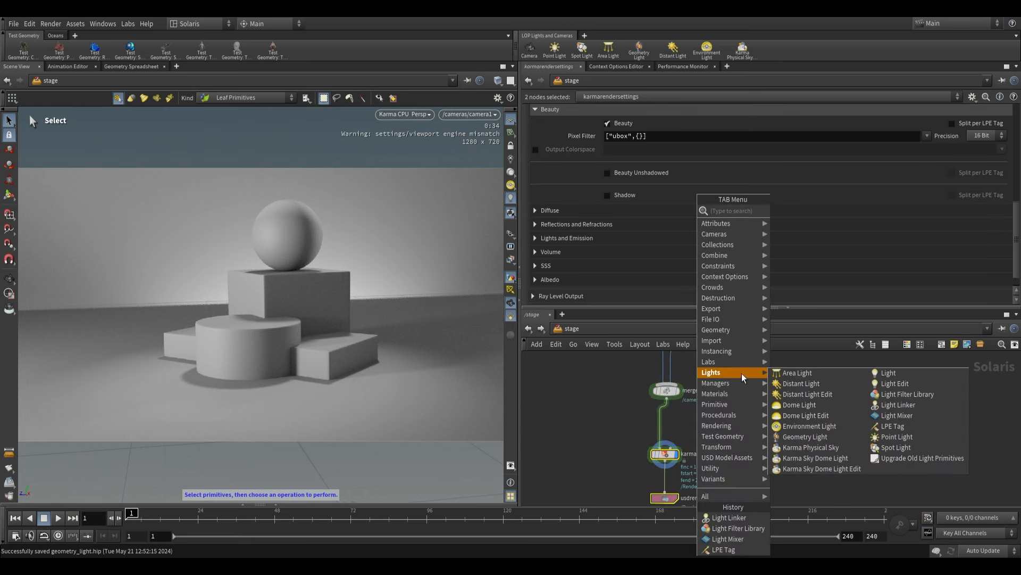
pyautogui.moveTo(801, 383)
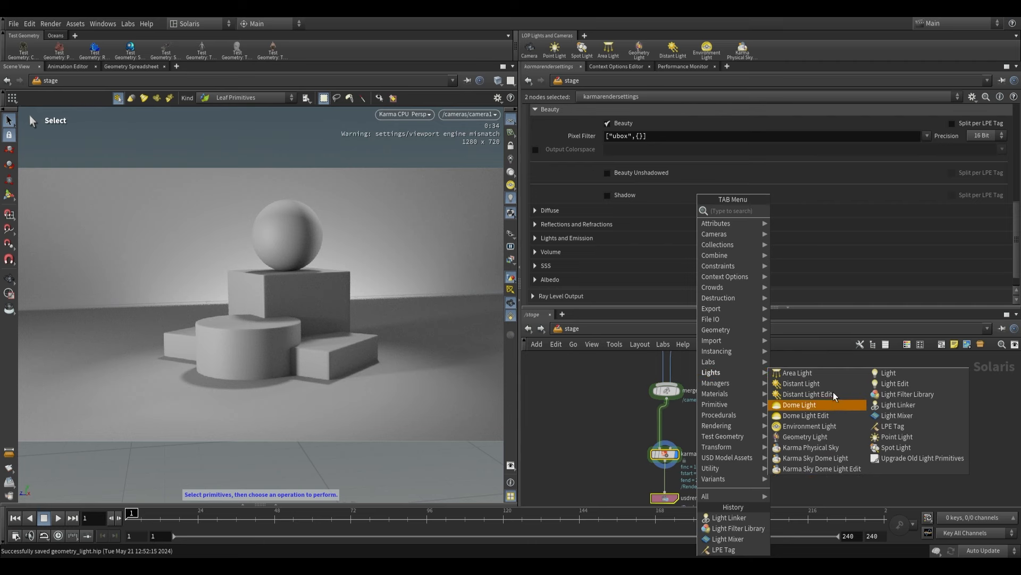
pyautogui.moveTo(815, 458)
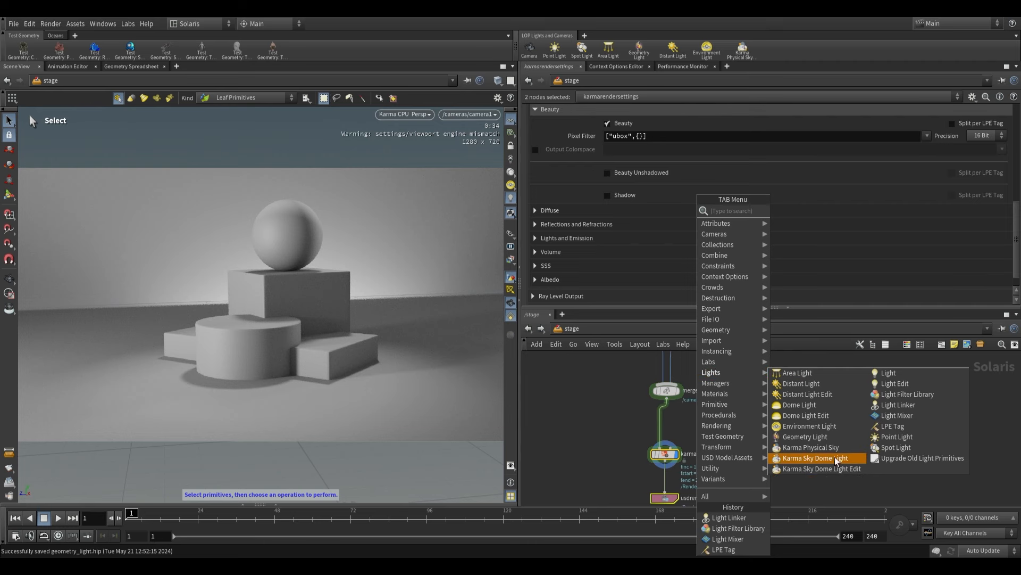
pyautogui.moveTo(810, 447)
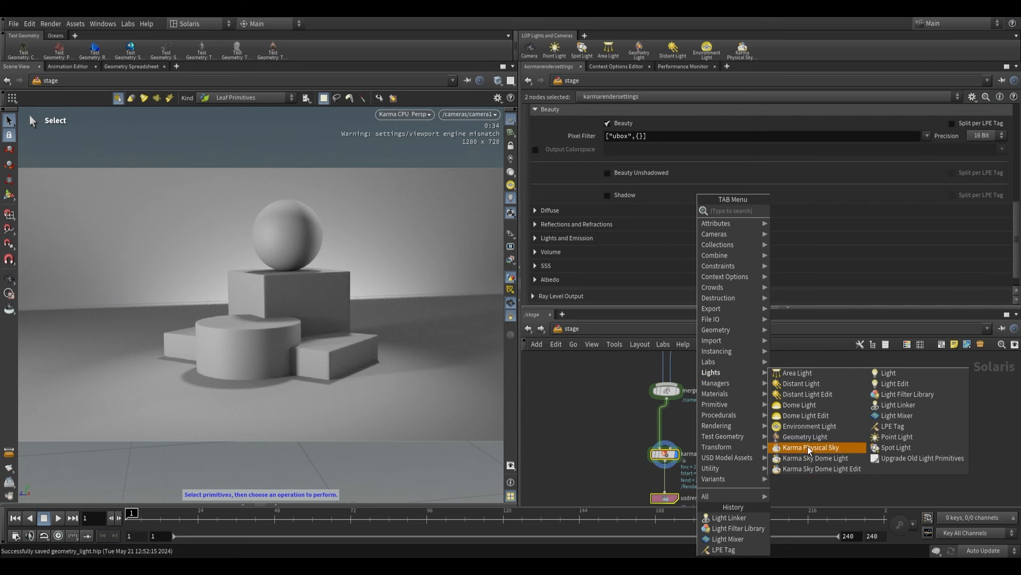
pyautogui.moveTo(903, 415)
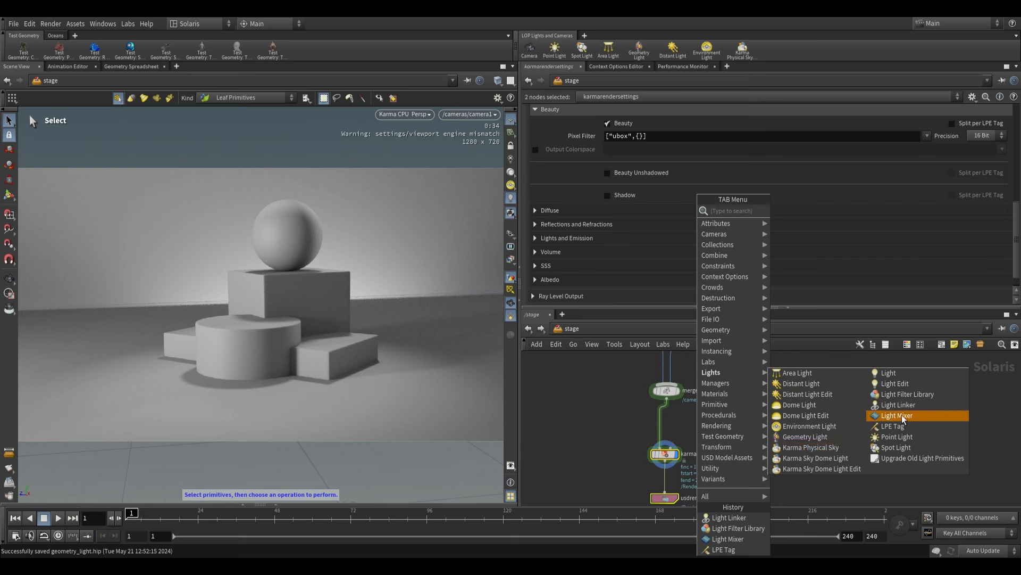
pyautogui.moveTo(902, 419)
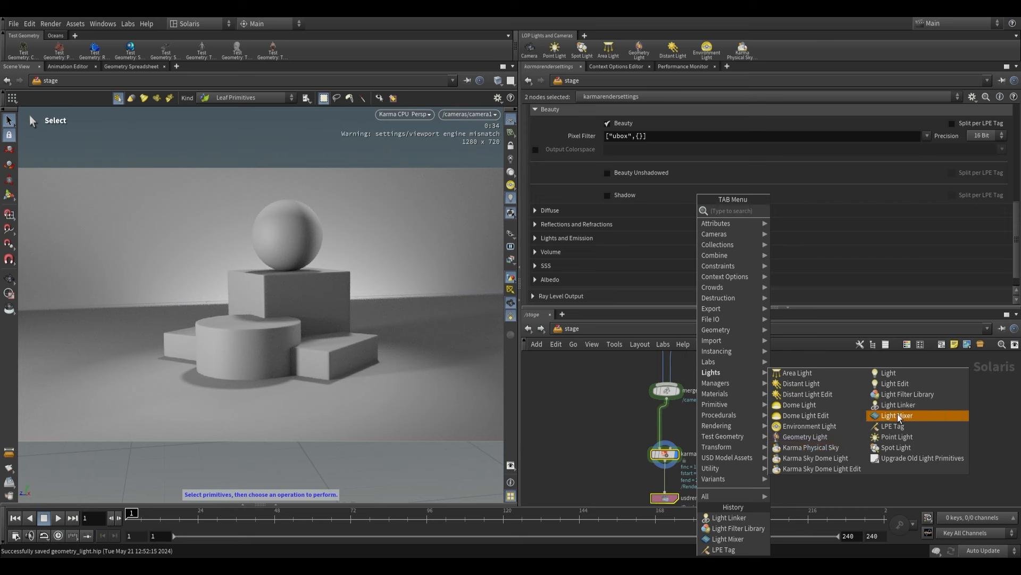
pyautogui.moveTo(716, 446)
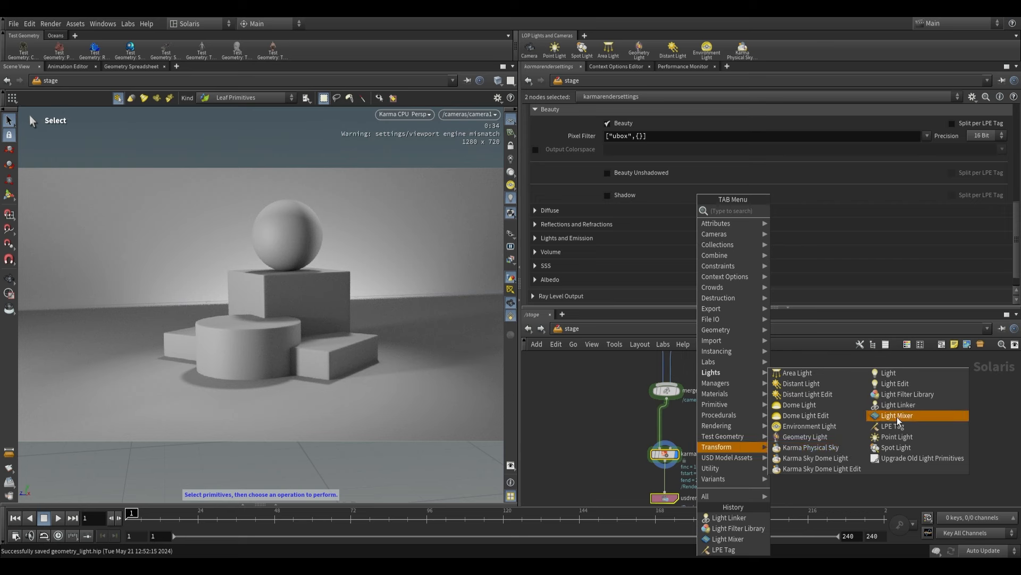
pyautogui.moveTo(810, 447)
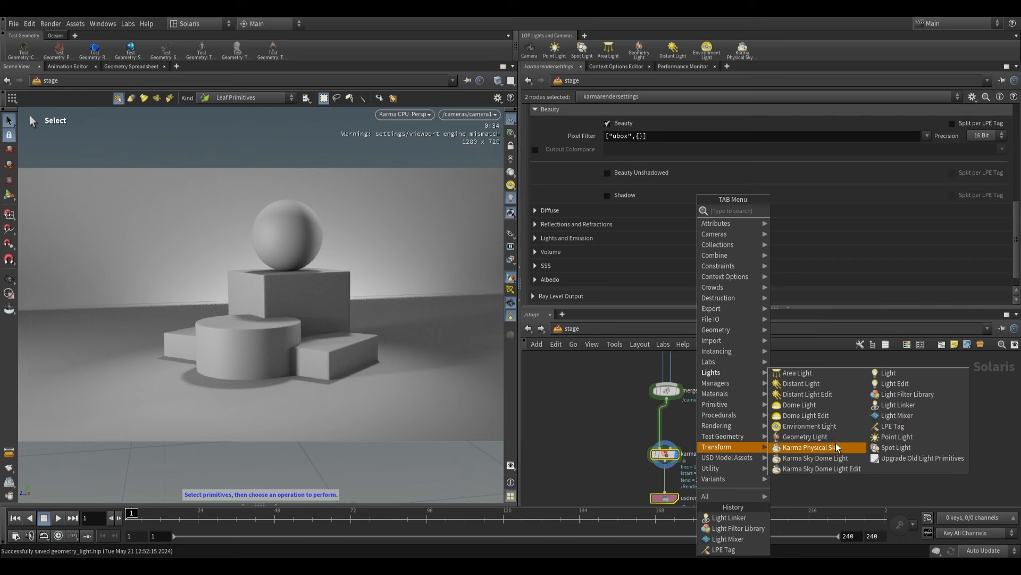
pyautogui.moveTo(804, 436)
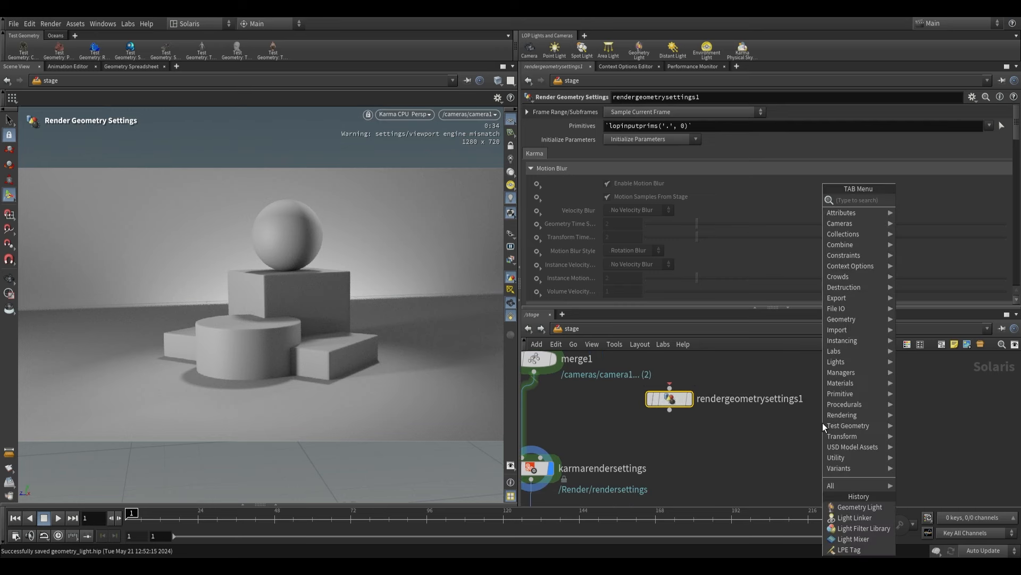
# Step: Add Render Geometry Settings nodes via 'render geo' and review their Karma parameters including the Light section
pyautogui.write('render geo')
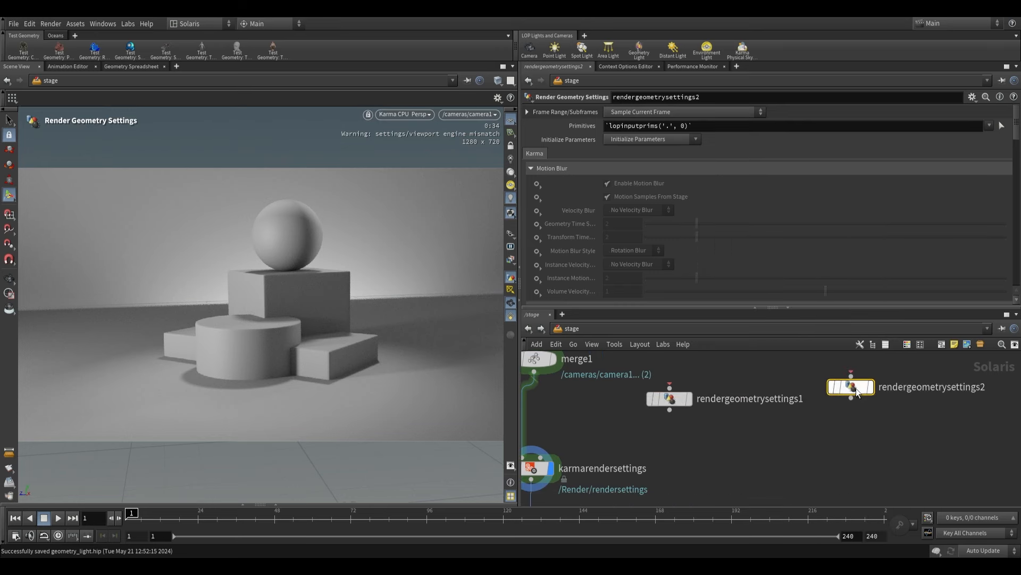
pyautogui.scroll(-3)
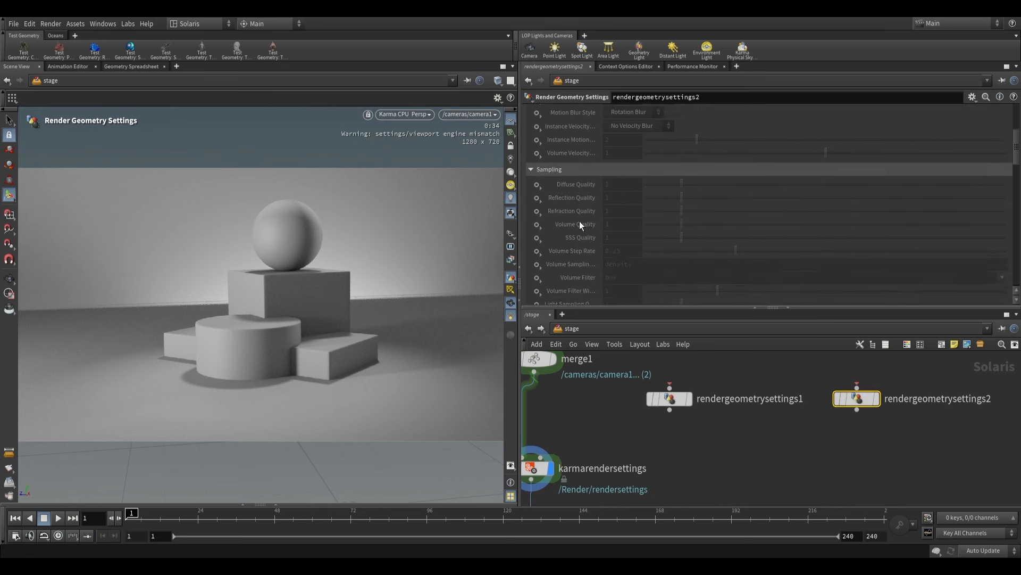
pyautogui.scroll(-3)
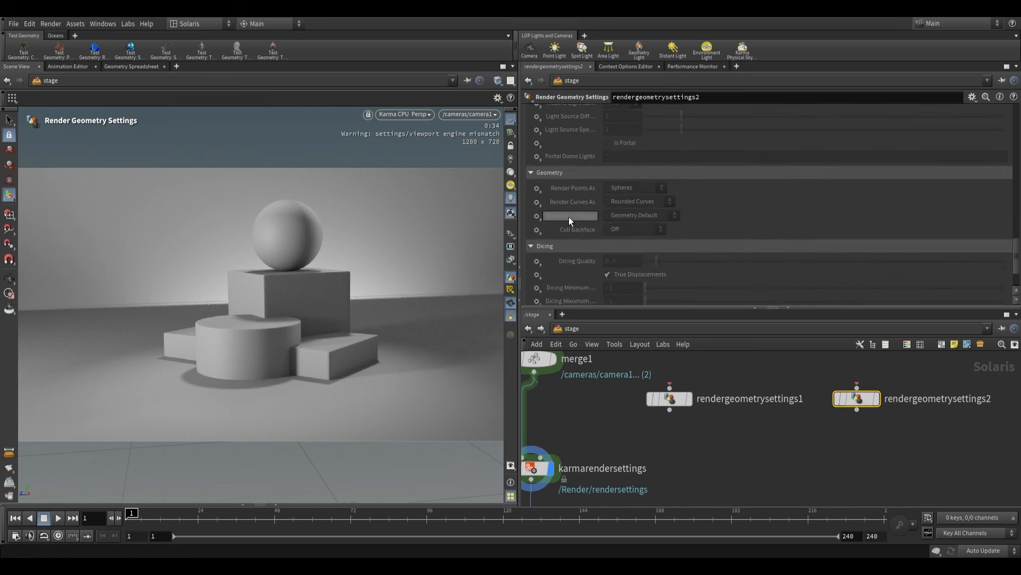
pyautogui.scroll(-3)
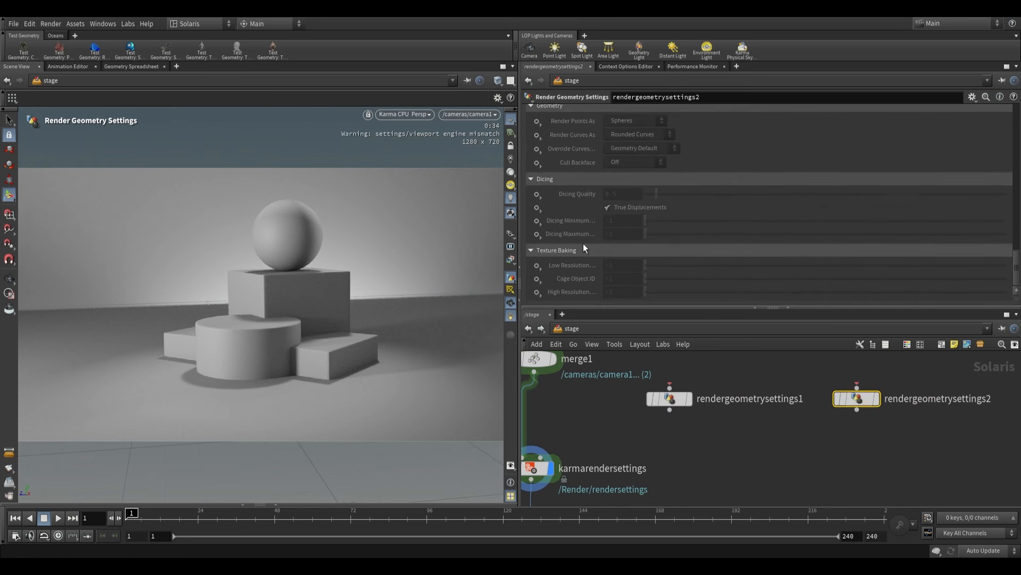
pyautogui.scroll(3)
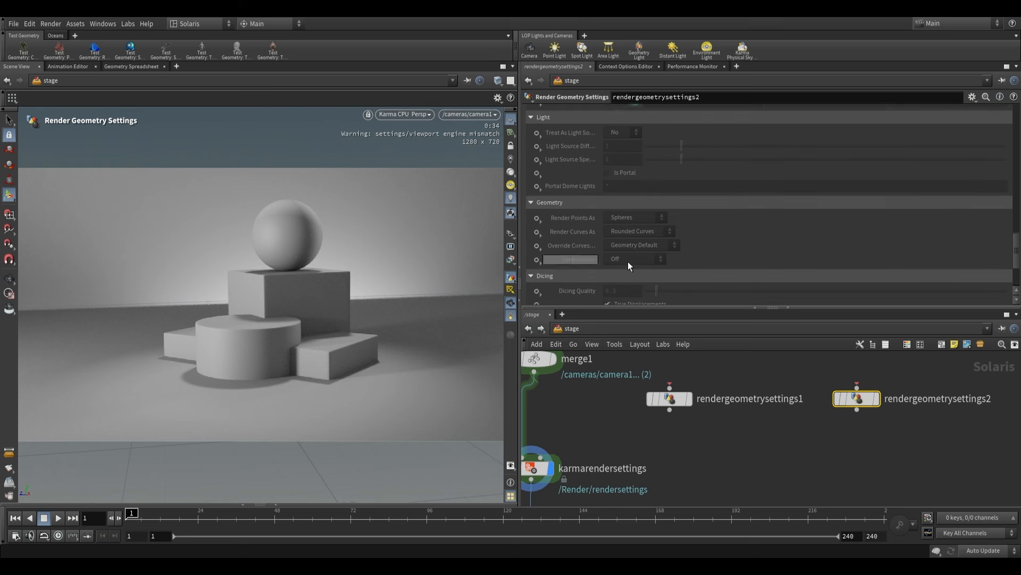
pyautogui.scroll(3)
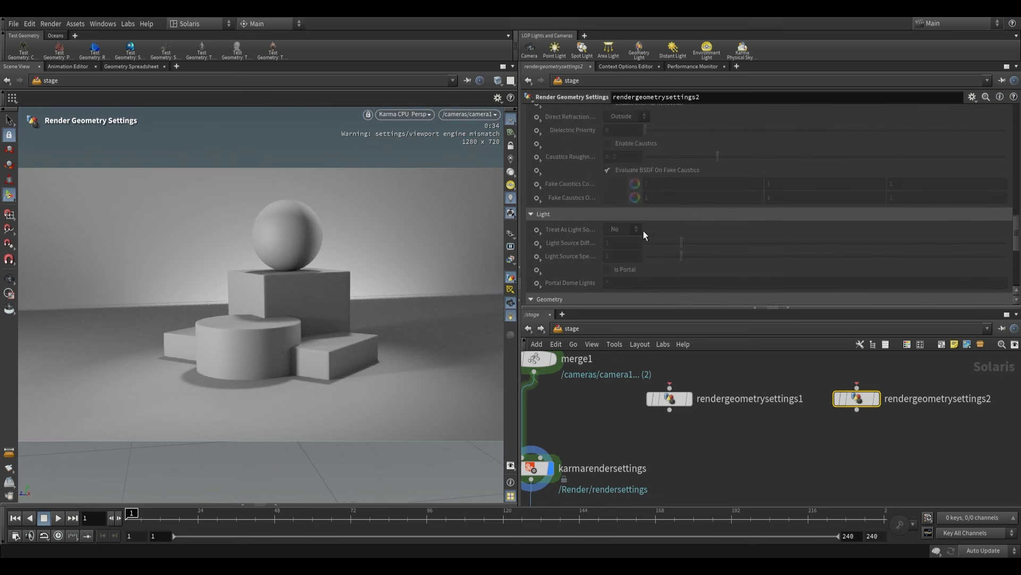
pyautogui.scroll(3)
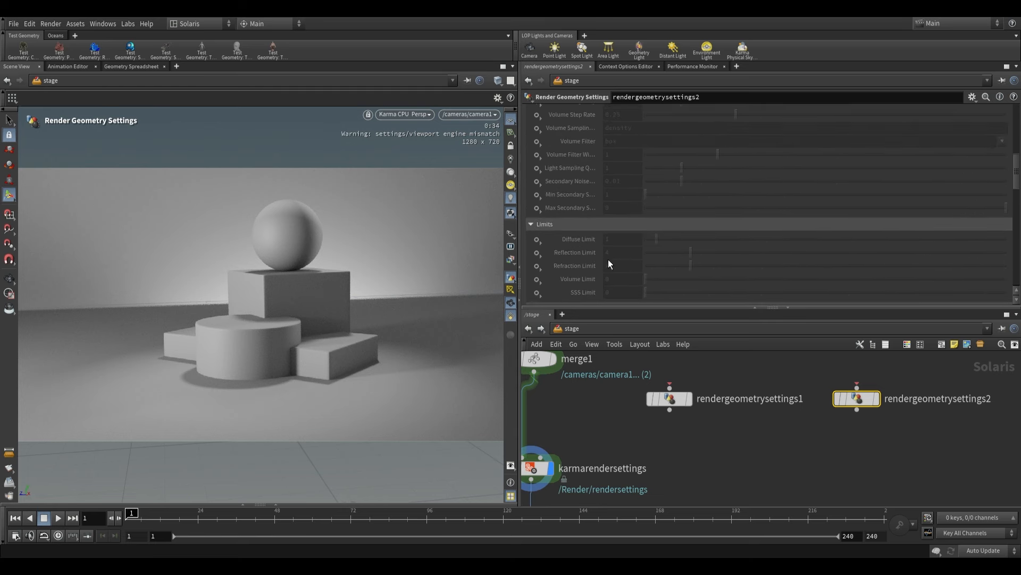
pyautogui.scroll(-3)
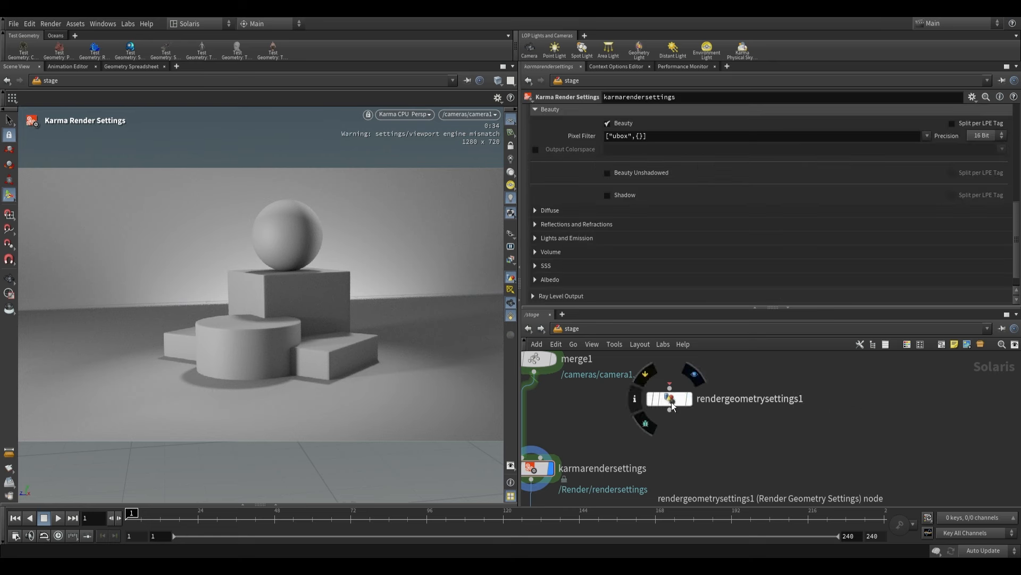
# Step: On rendergeometrysettings1, set Treat As Light Source to Set if Exists with value Yes
pyautogui.click(669, 398)
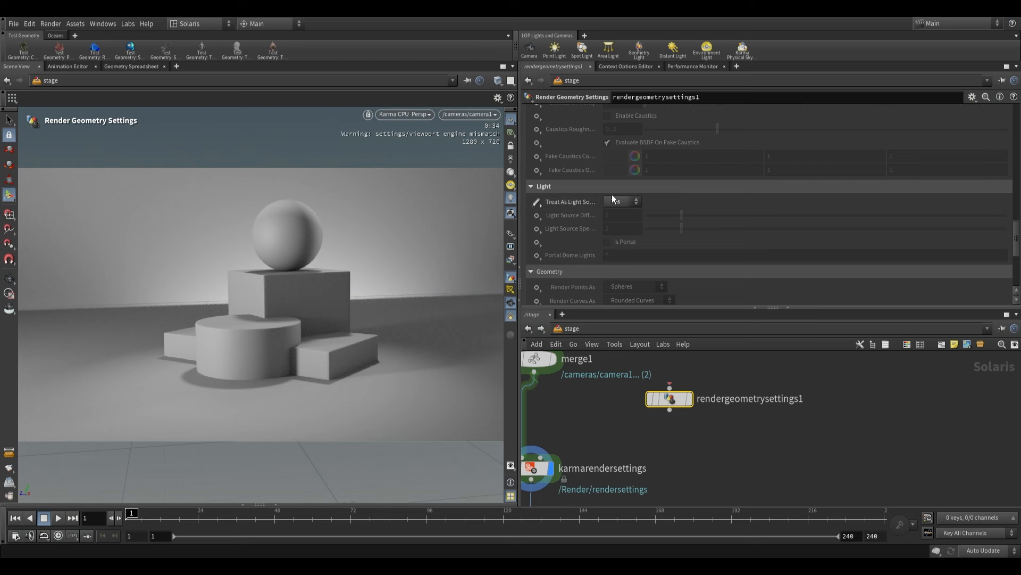
pyautogui.click(620, 201)
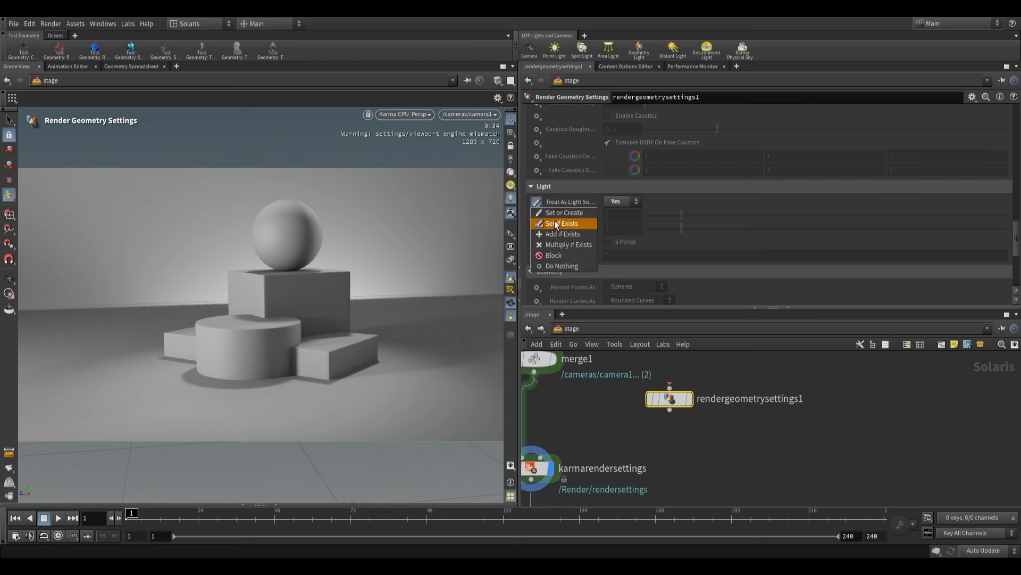
pyautogui.moveTo(556, 223)
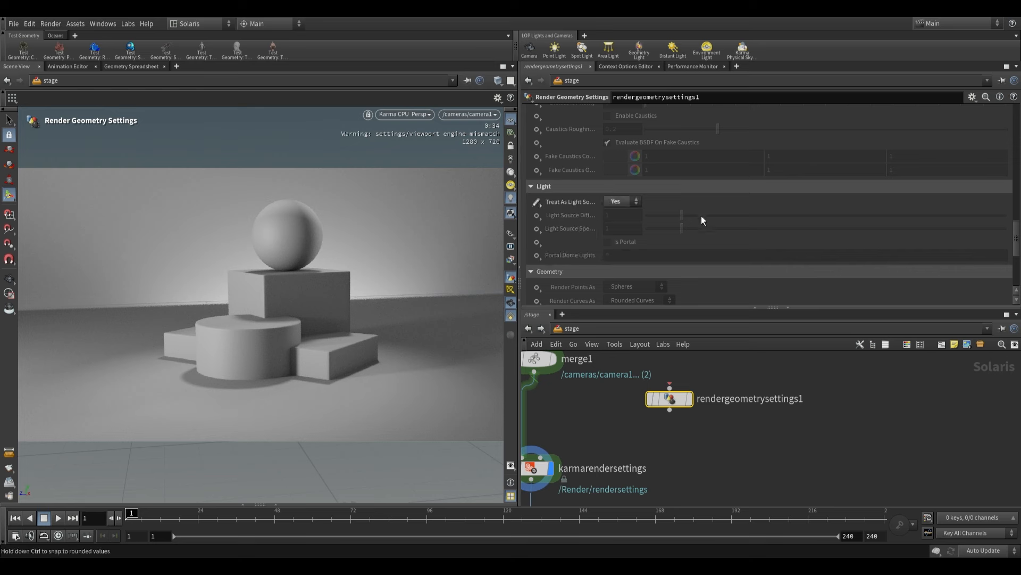
pyautogui.scroll(3)
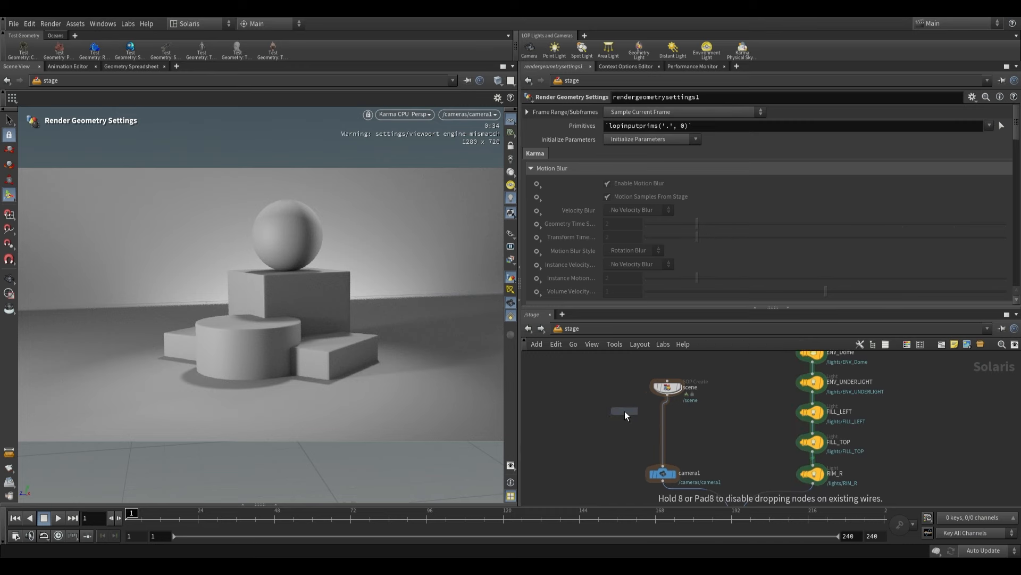
# Step: Drop a Sphere LOP on the wire between scene and camera1 and rename it
pyautogui.click(665, 427)
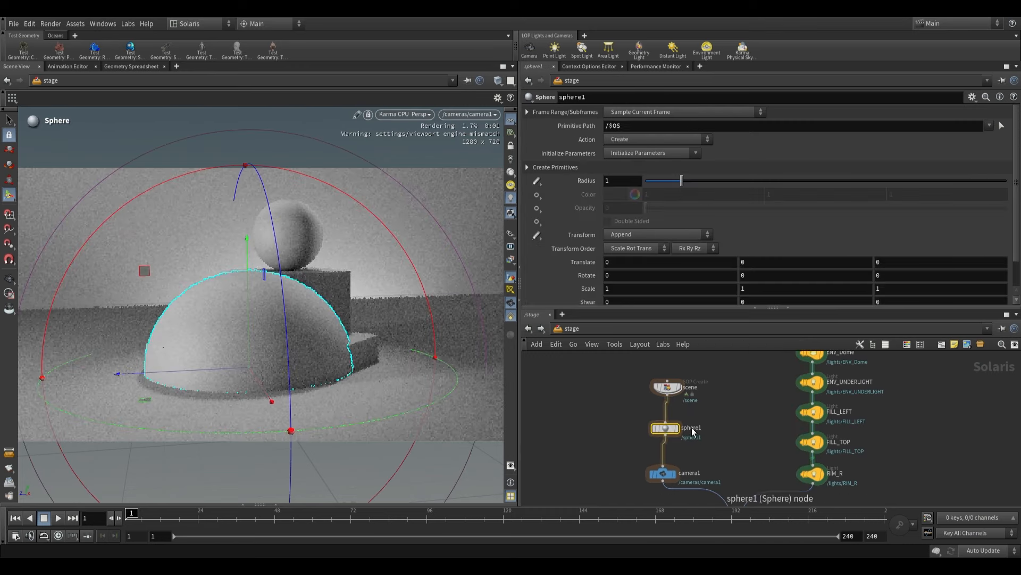
pyautogui.doubleClick(691, 428)
pyautogui.write('karma ma')
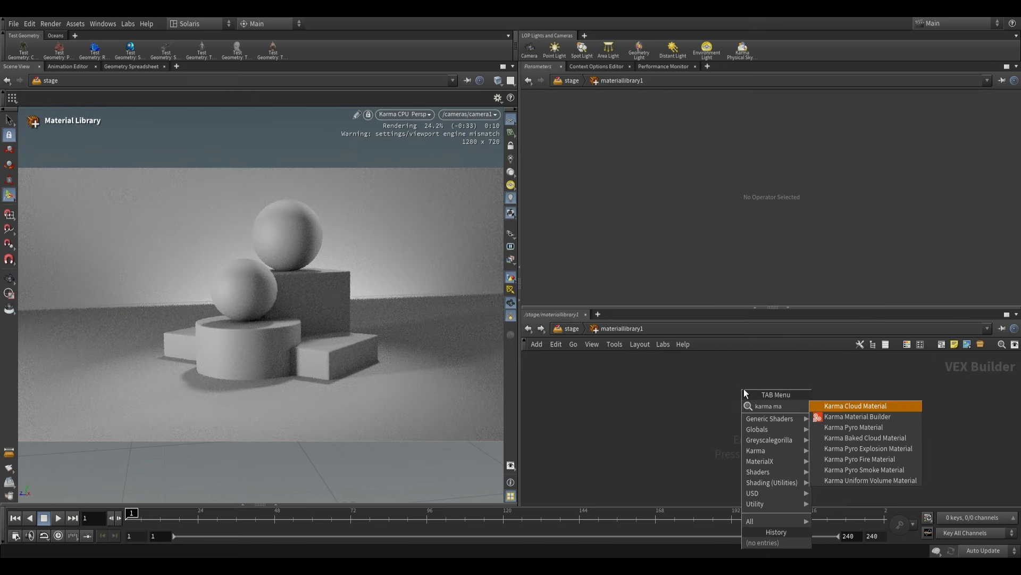
# Step: Add a Karma Material Builder named EMISSIVE and set its mtlxstandard_surface Emission weight to 1
pyautogui.click(857, 416)
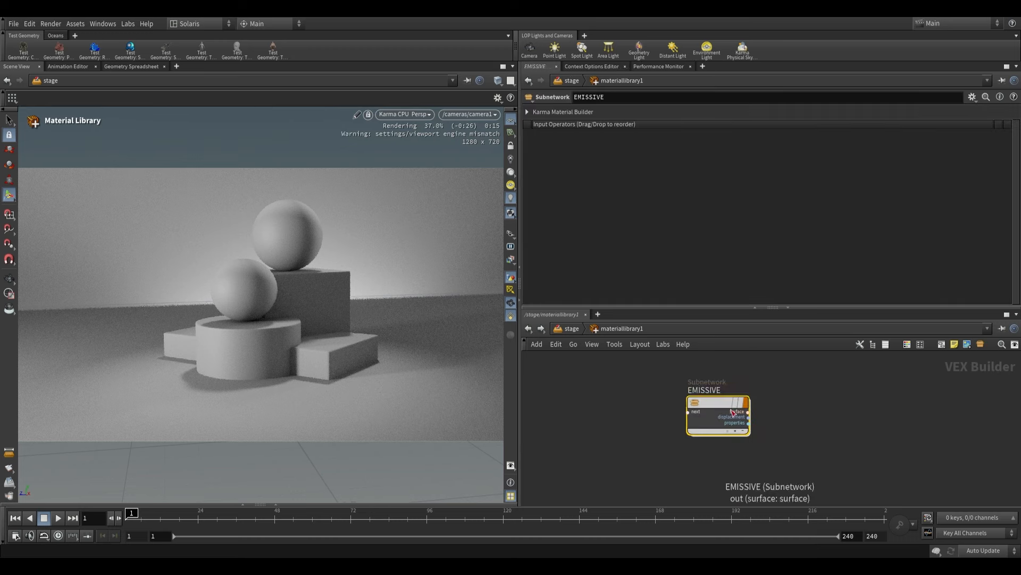
pyautogui.doubleClick(717, 415)
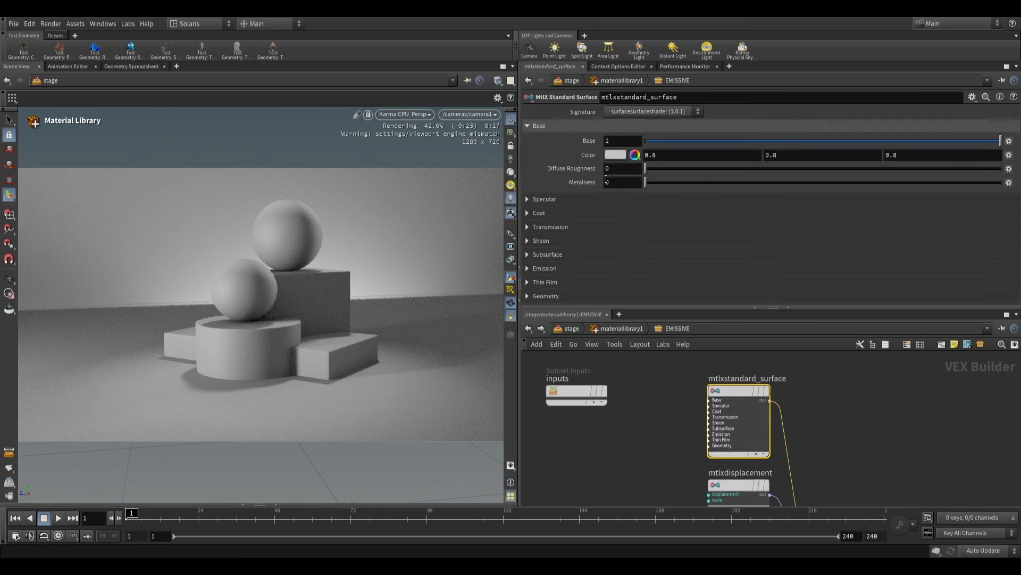
pyautogui.click(528, 268)
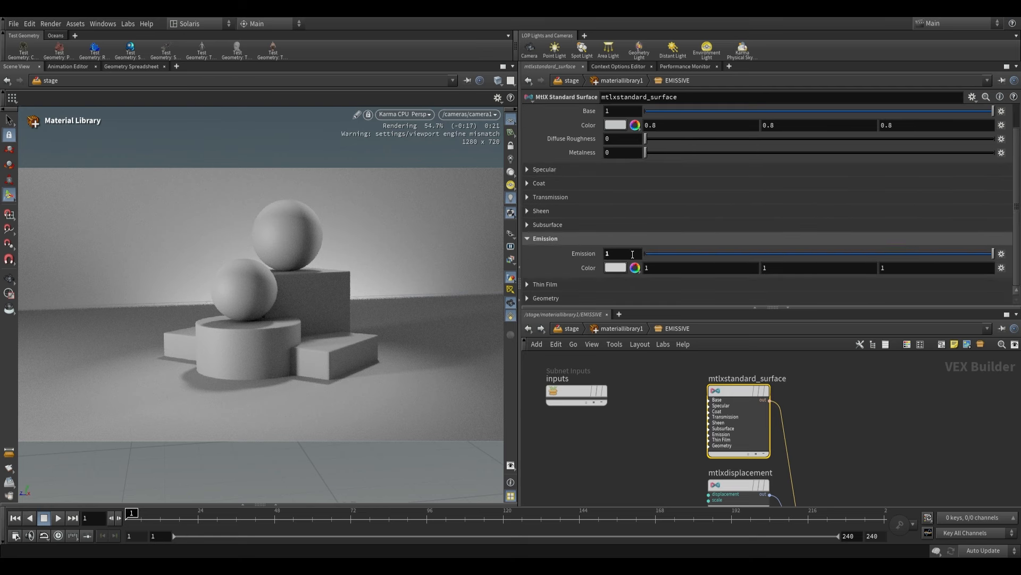
pyautogui.tripleClick(622, 254)
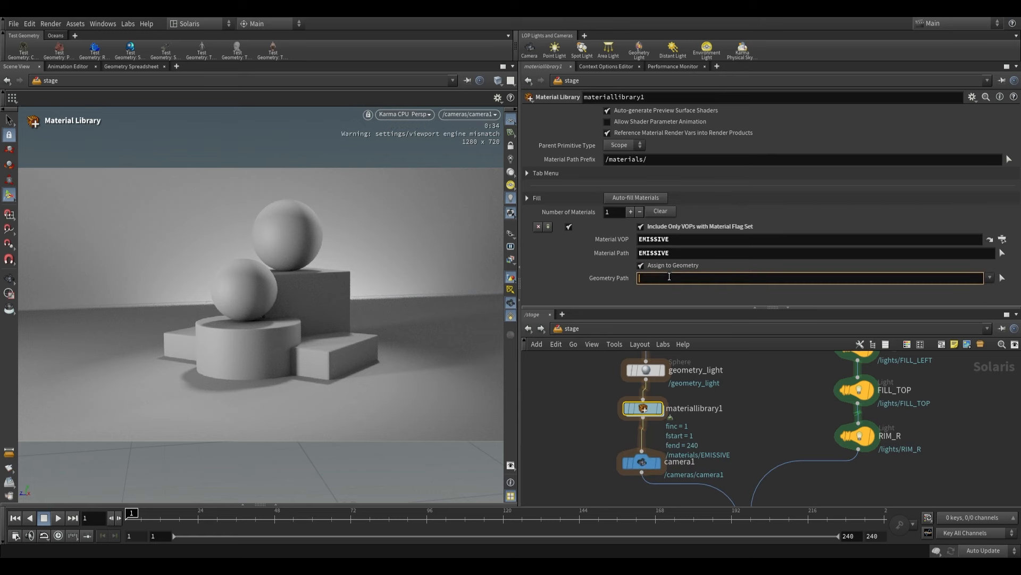
# Step: Assign the EMISSIVE material to /geometry_light via the Geometry Path field
pyautogui.write('/geometry_light')
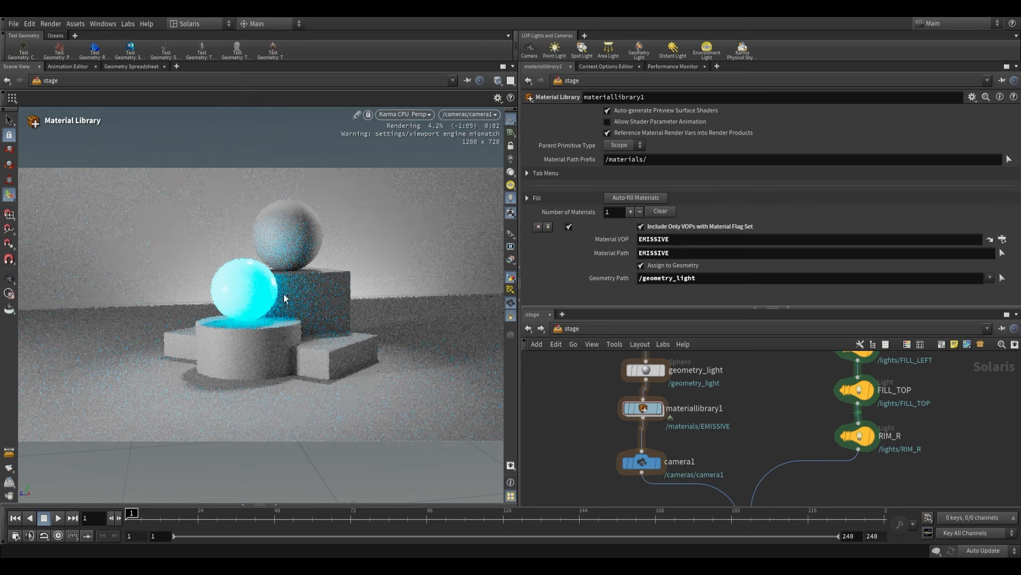
pyautogui.moveTo(228, 377)
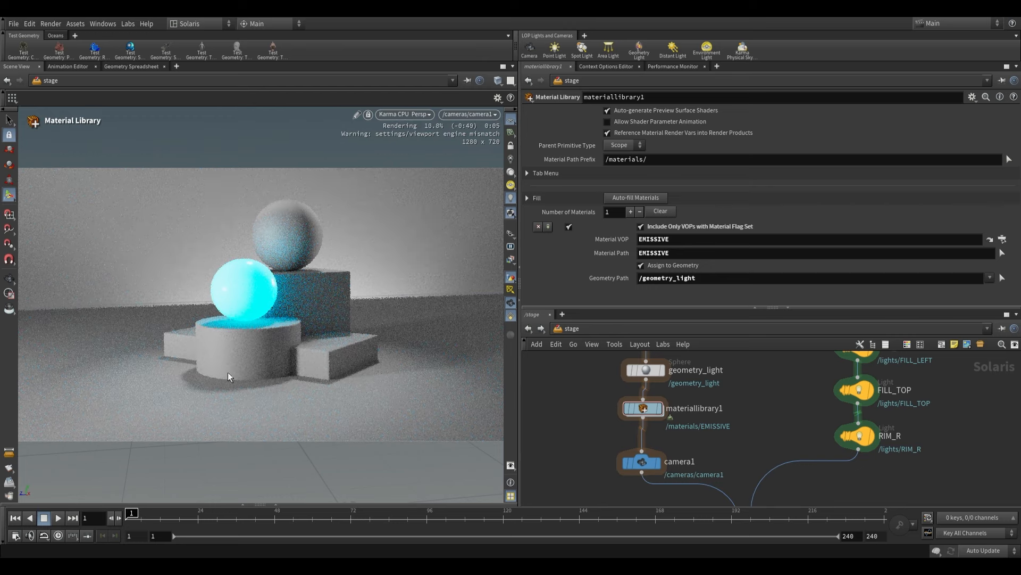
pyautogui.moveTo(302, 292)
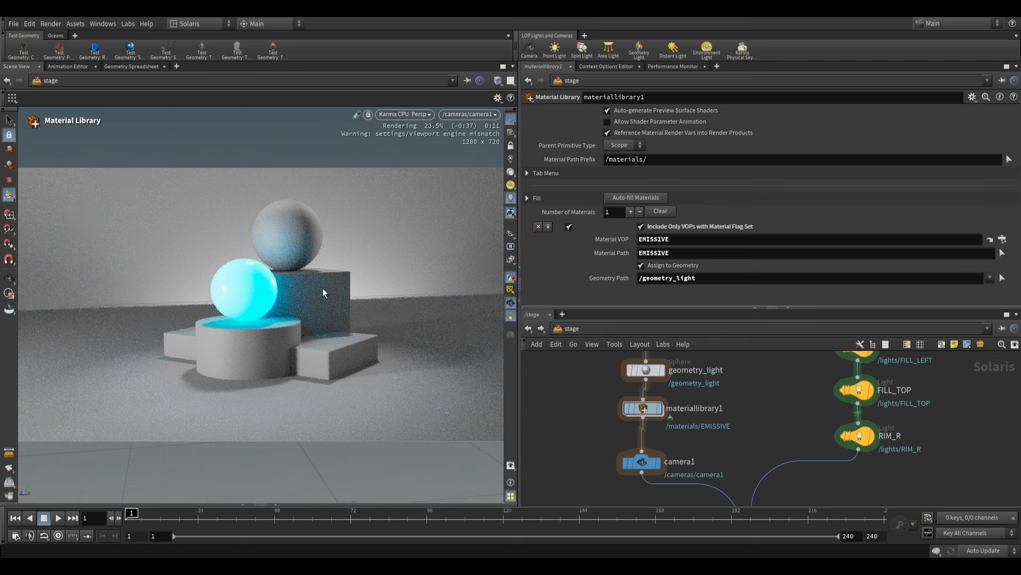
pyautogui.moveTo(248, 328)
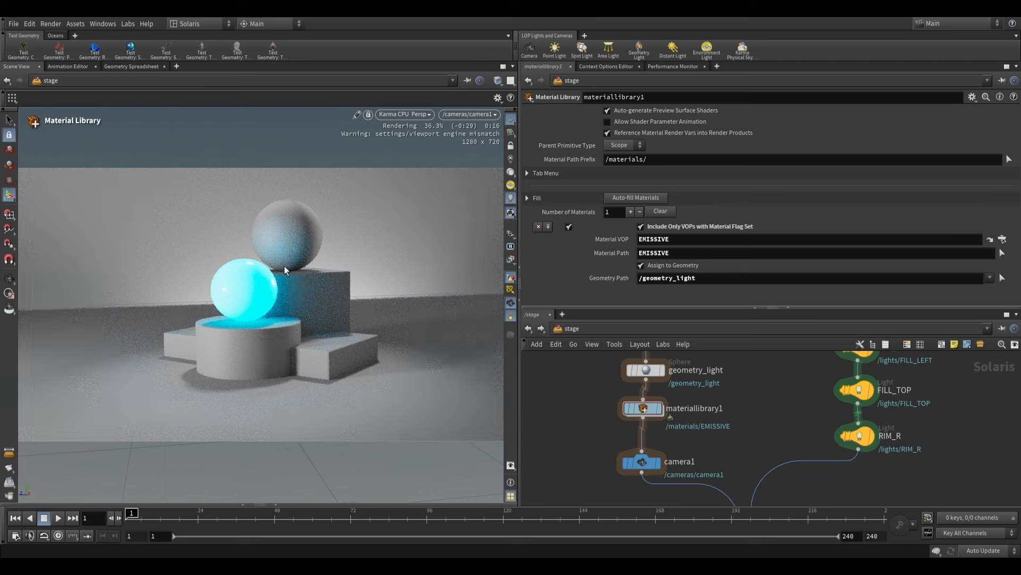
pyautogui.moveTo(264, 250)
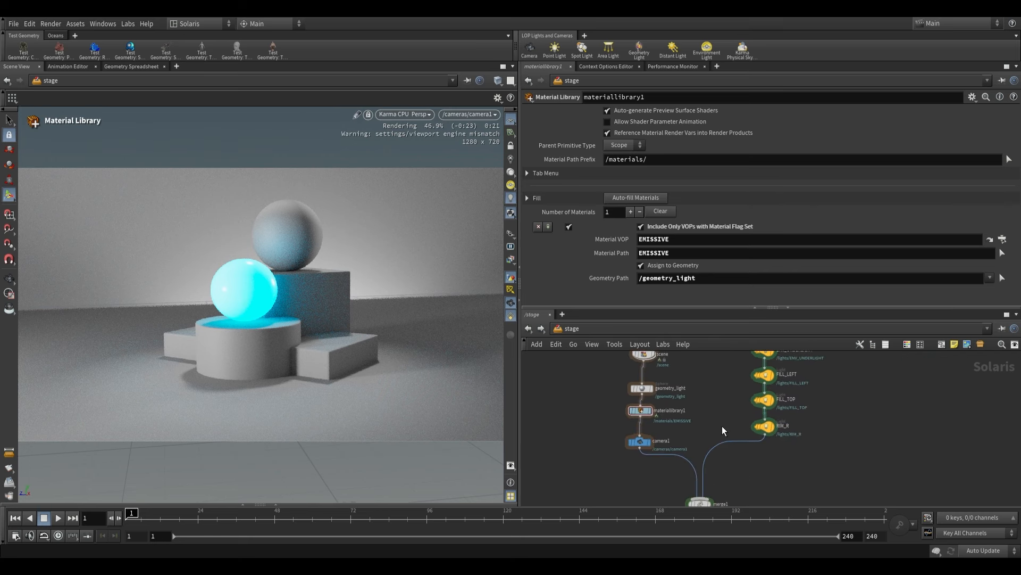
pyautogui.moveTo(728, 432)
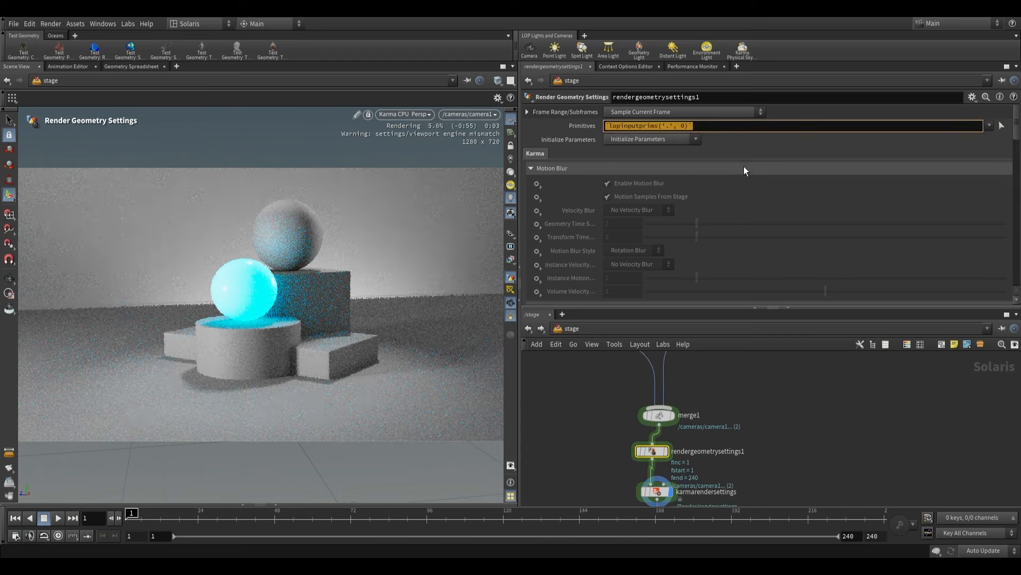
# Step: Set Render Geometry Settings Primitives to geometry_light and confirm Treat As Light Source is Yes
pyautogui.click(792, 125)
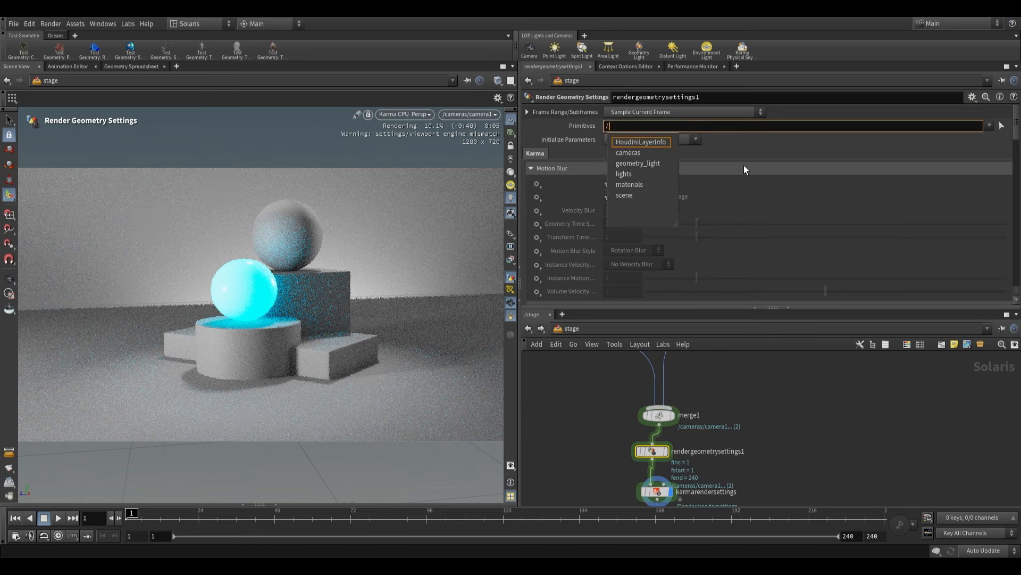
pyautogui.click(637, 163)
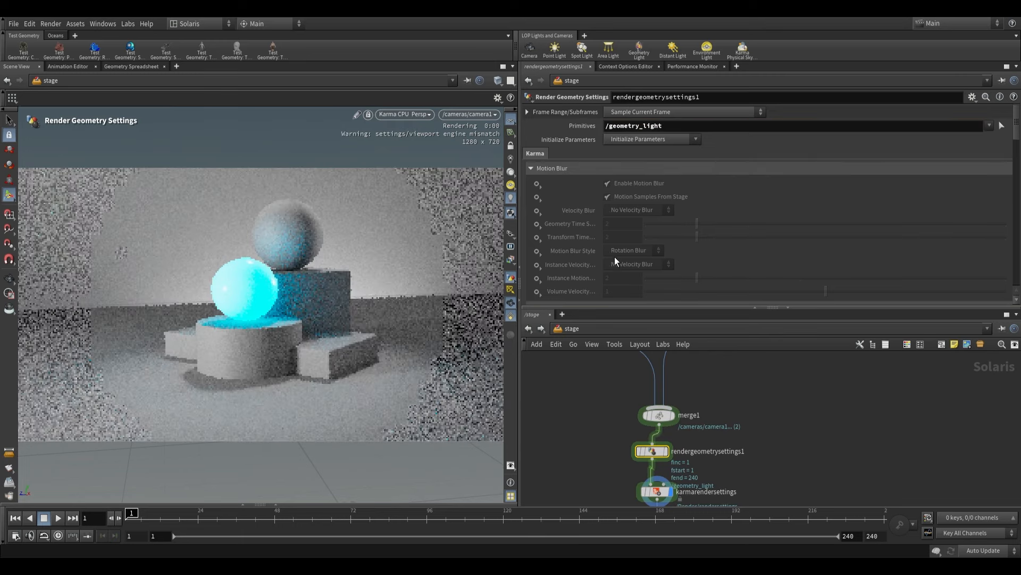
pyautogui.scroll(-3)
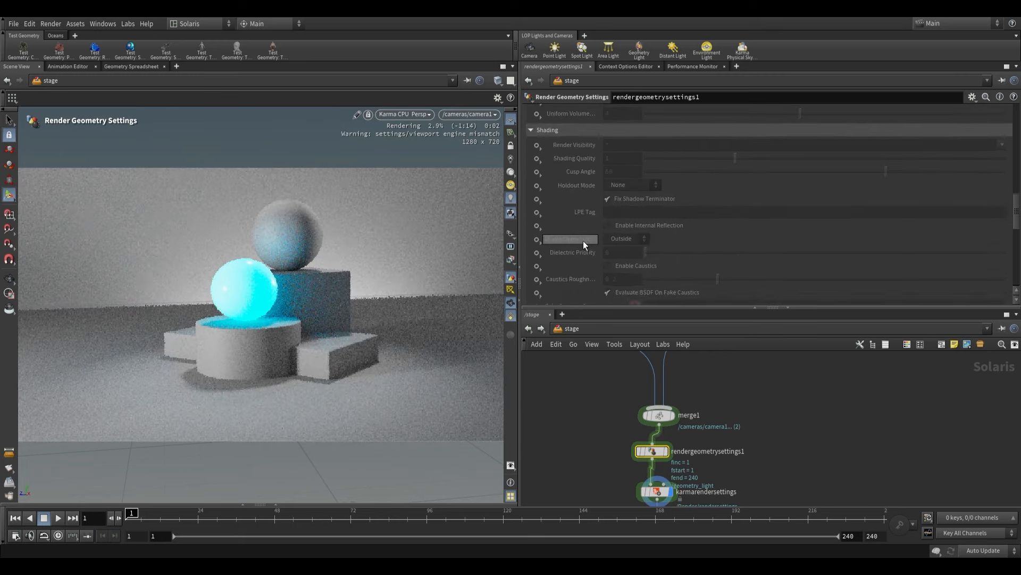
pyautogui.scroll(-3)
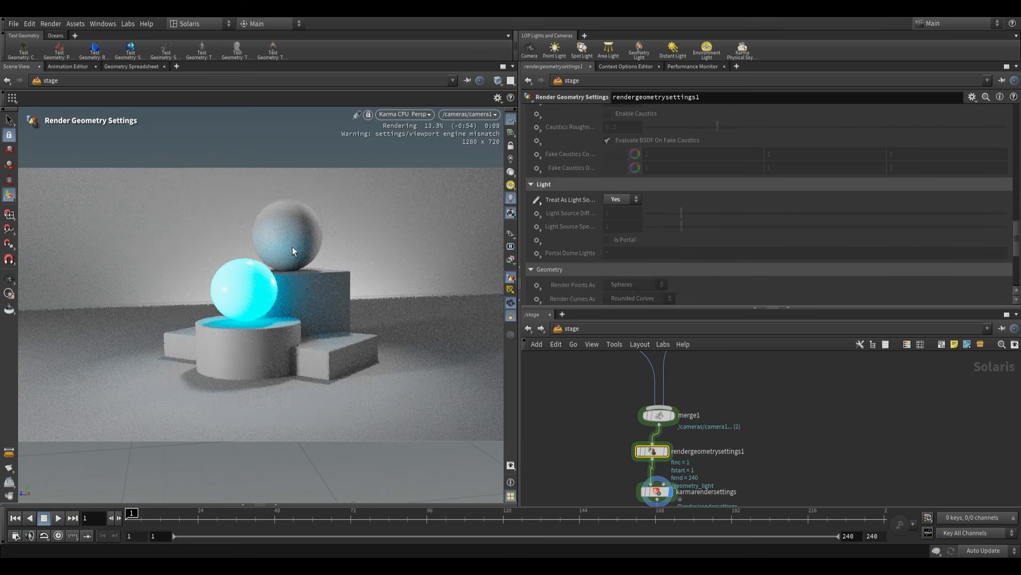
pyautogui.moveTo(629, 402)
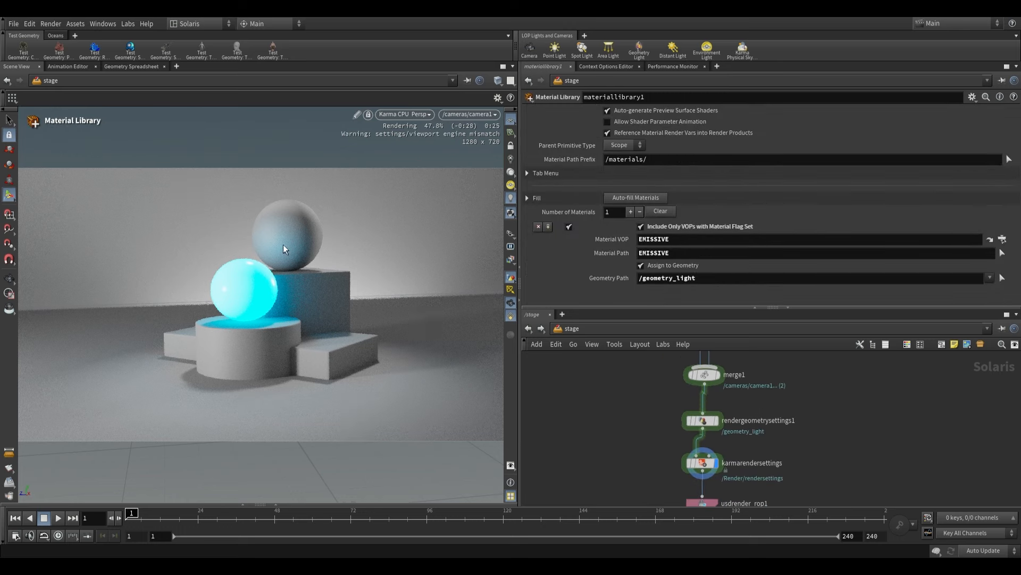
pyautogui.moveTo(235, 270)
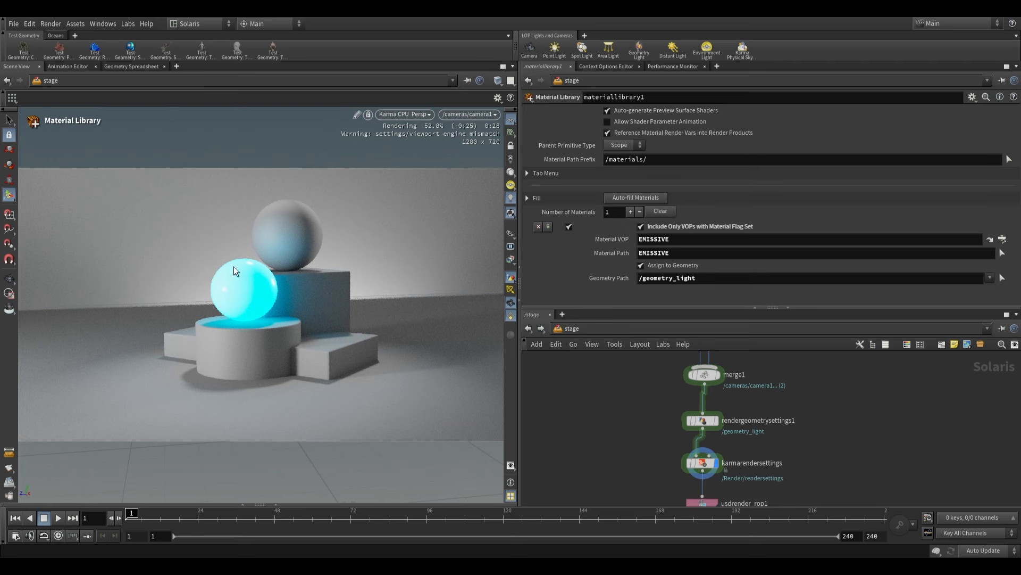
pyautogui.moveTo(298, 332)
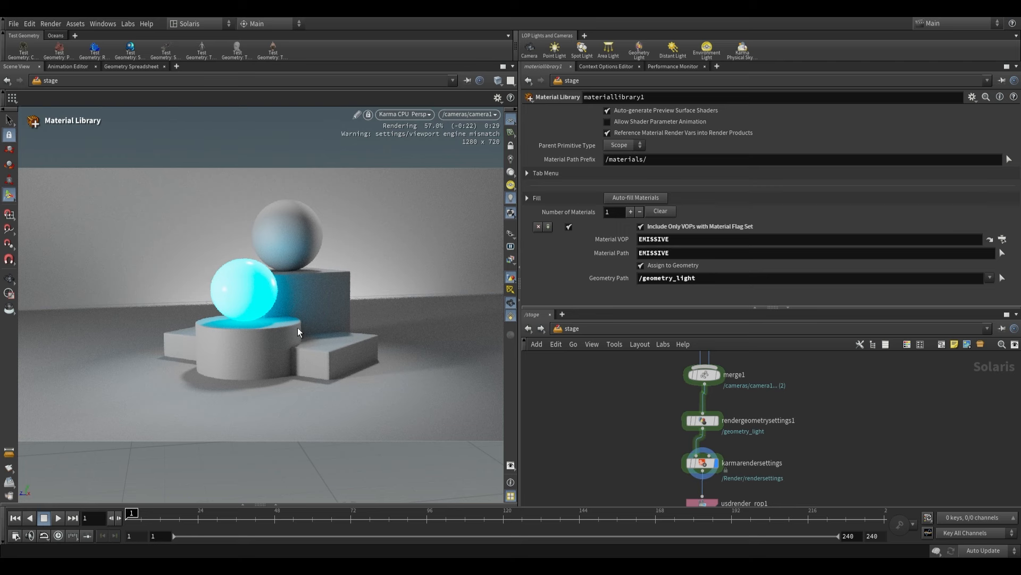
pyautogui.moveTo(358, 326)
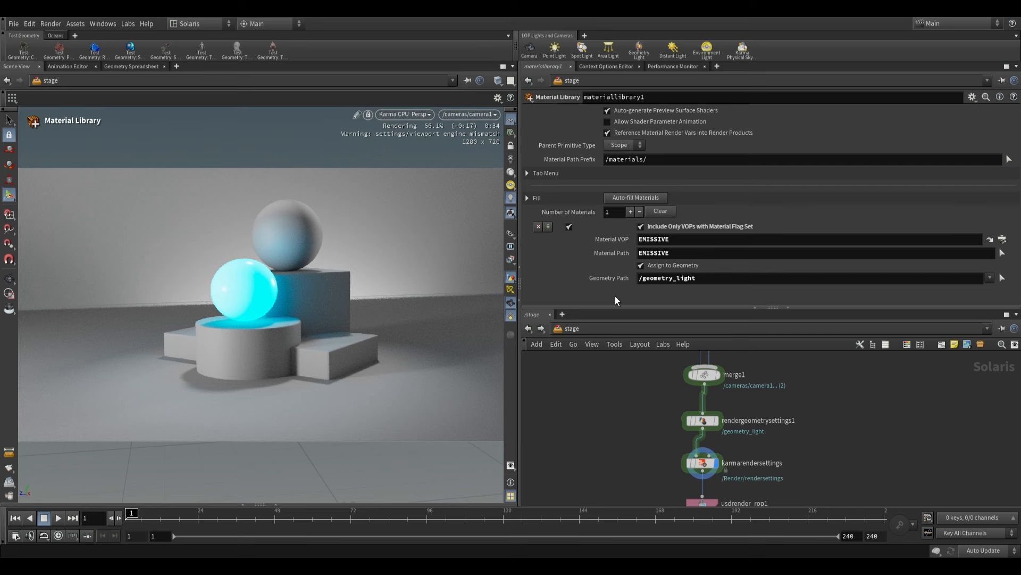
pyautogui.moveTo(643, 441)
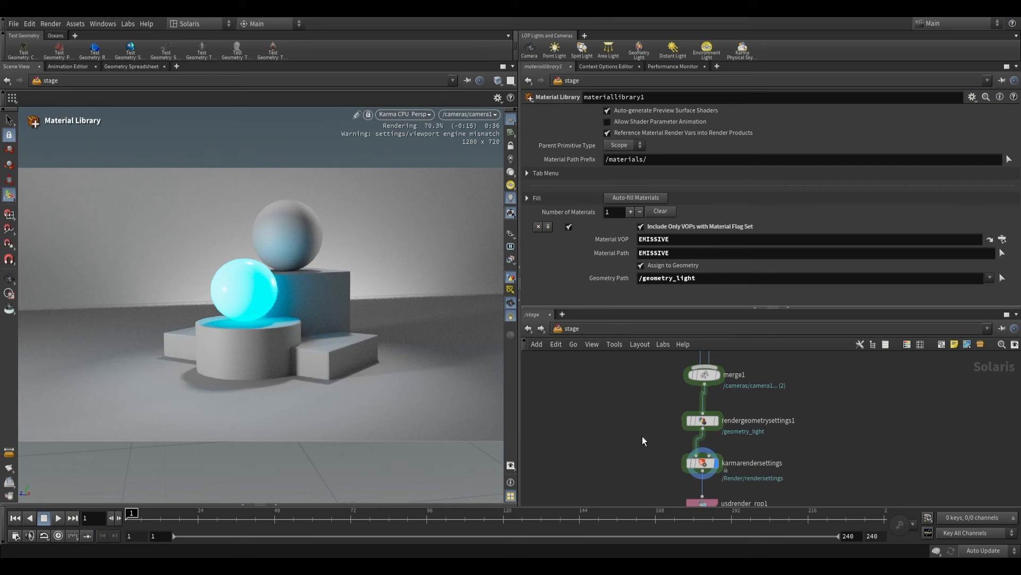
pyautogui.moveTo(241, 322)
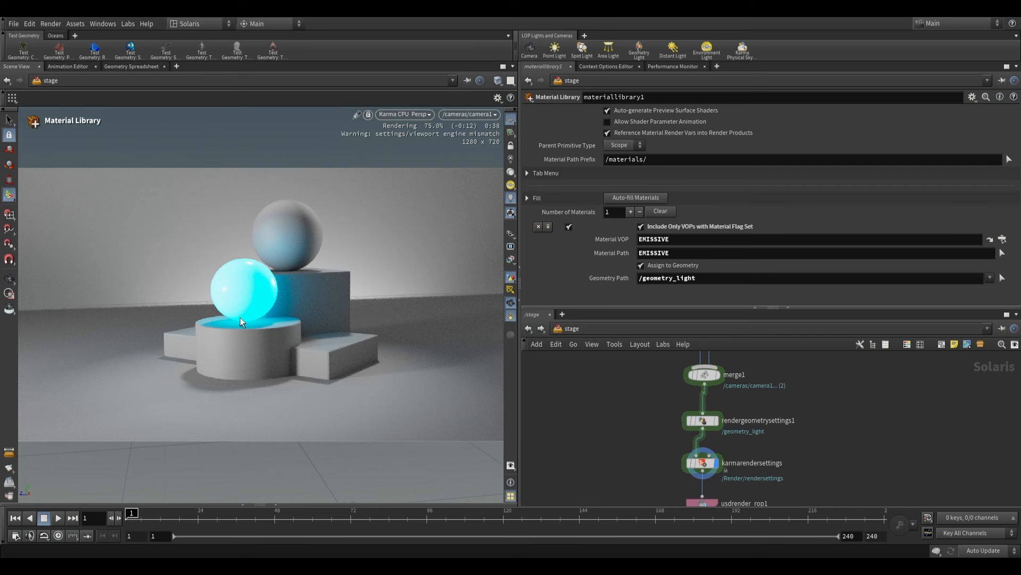
pyautogui.moveTo(255, 229)
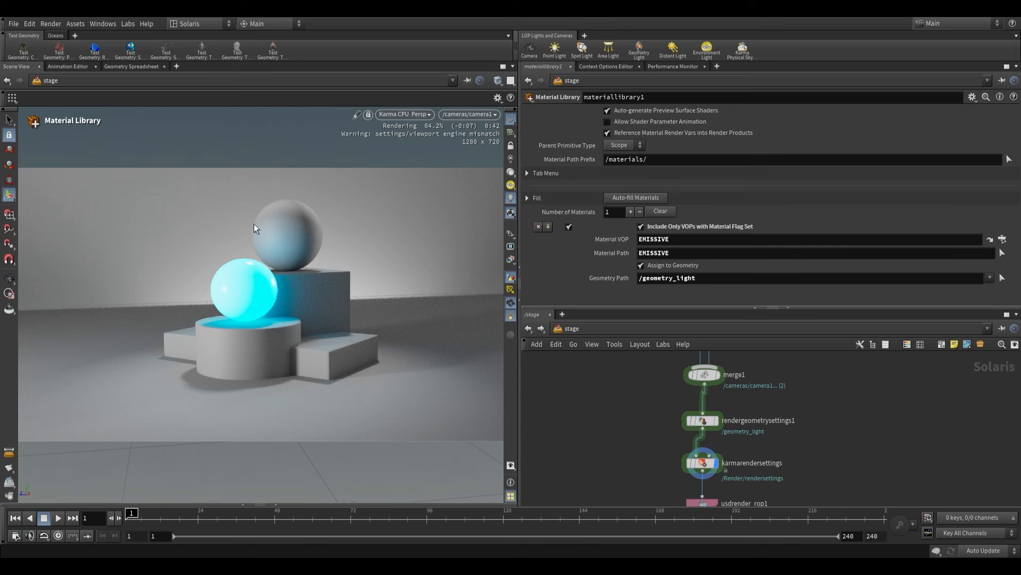
# Step: Dive into materiallibrary1 to show the EMISSIVE subnetwork
pyautogui.click(700, 420)
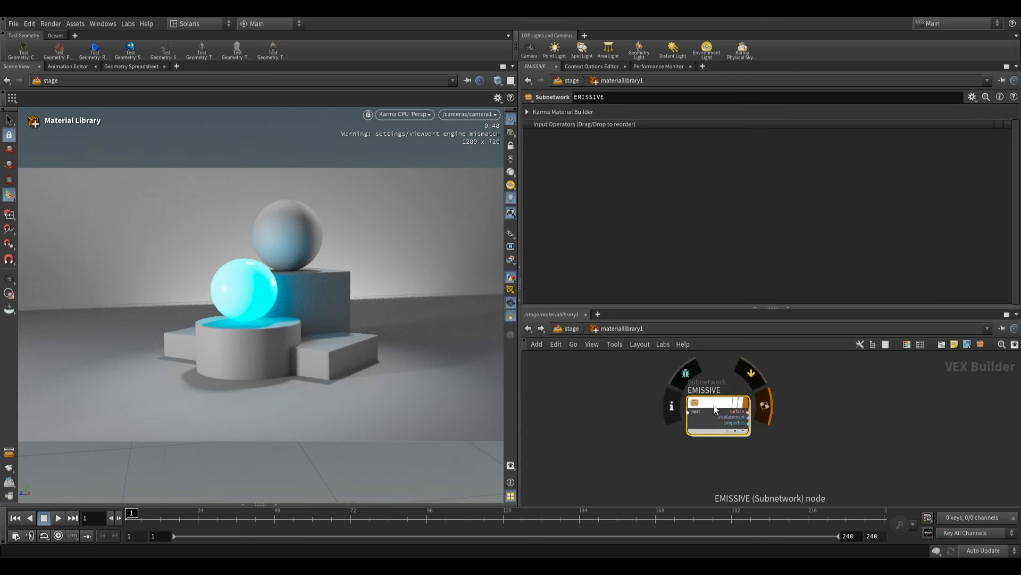
# Step: In EMISSIVE's shader, set Emission to 10 and Emission Color to pink
pyautogui.doubleClick(717, 414)
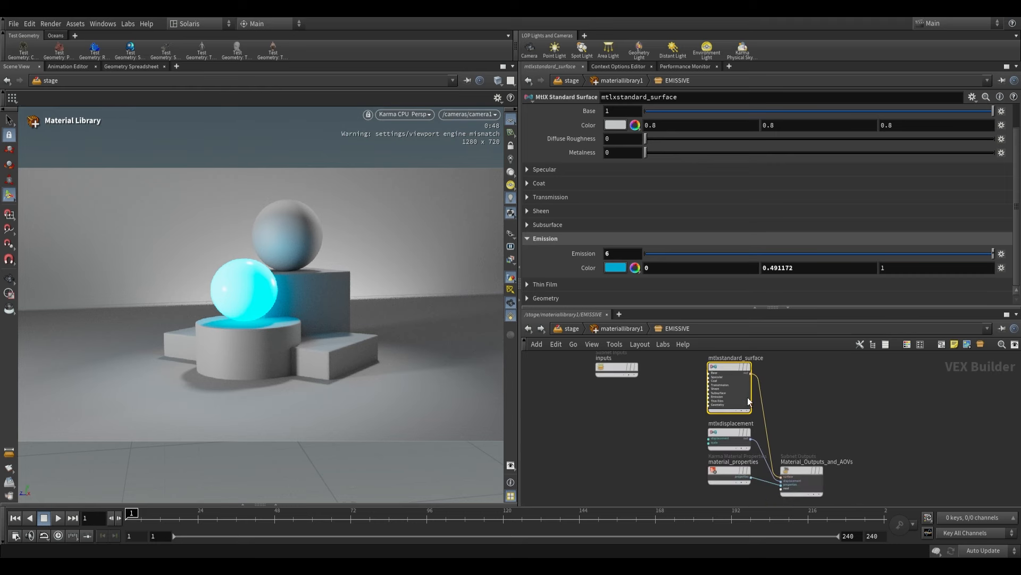
pyautogui.tripleClick(622, 253)
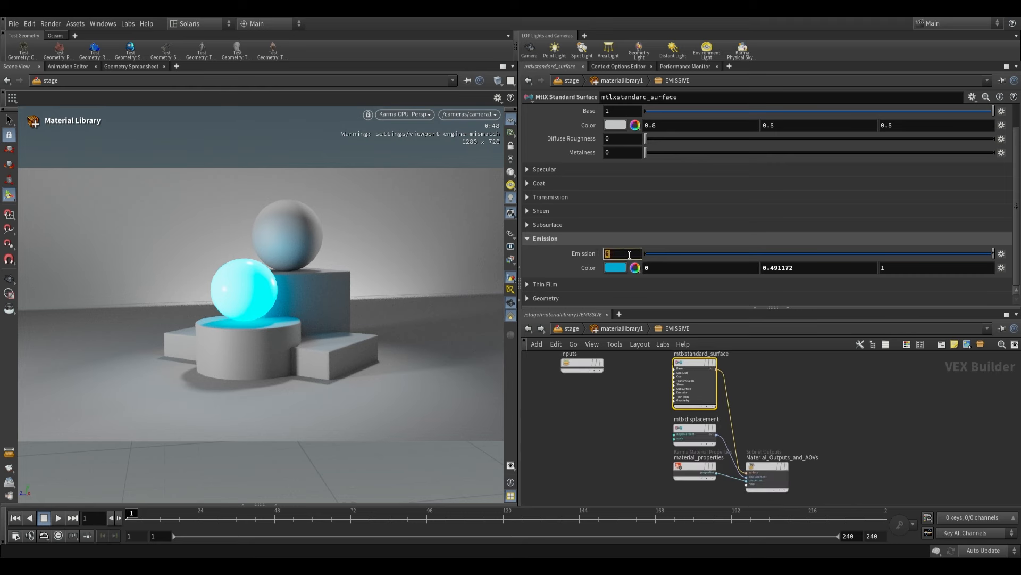
pyautogui.click(614, 267)
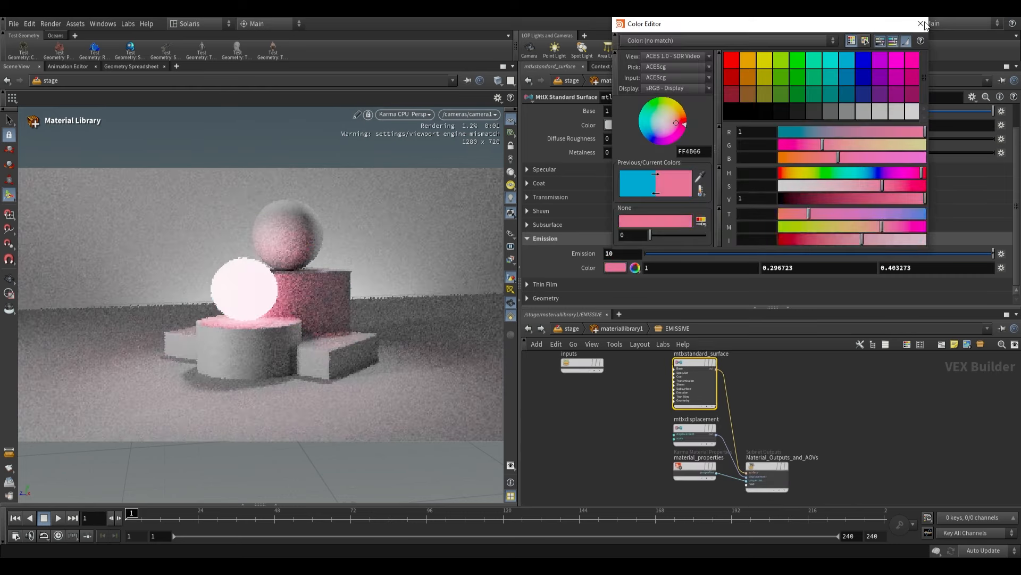
pyautogui.click(921, 23)
pyautogui.write('rende')
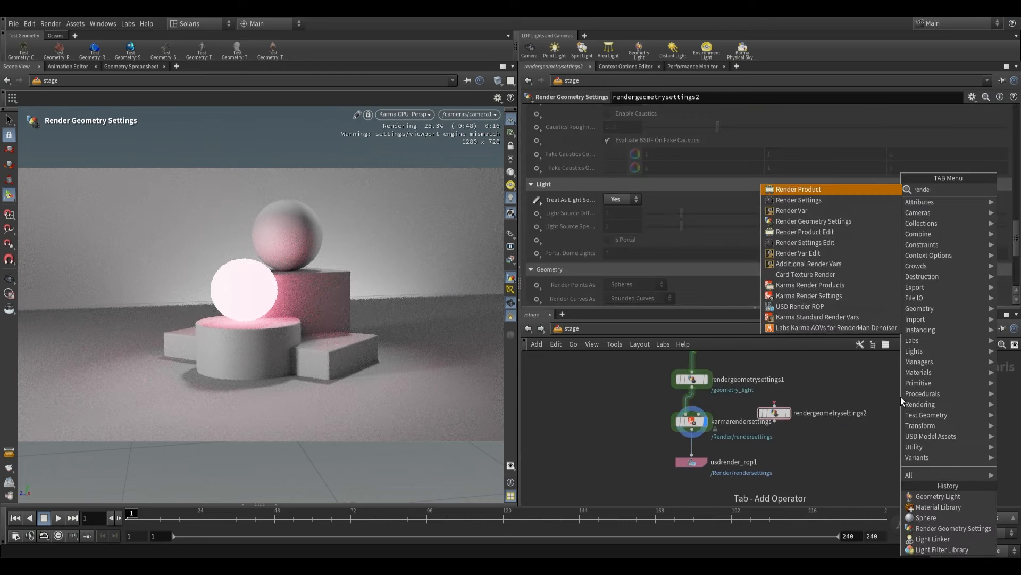
# Step: Add a Render Geometry Settings after merge1 with Treat As Light Source Yes and Primitives /geometry_light
pyautogui.click(813, 220)
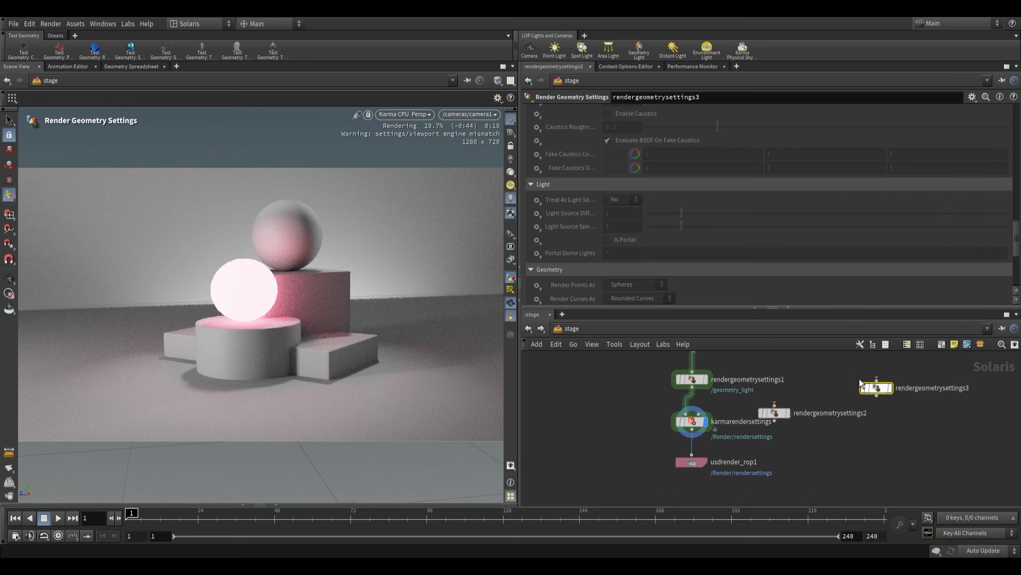
pyautogui.scroll(-3)
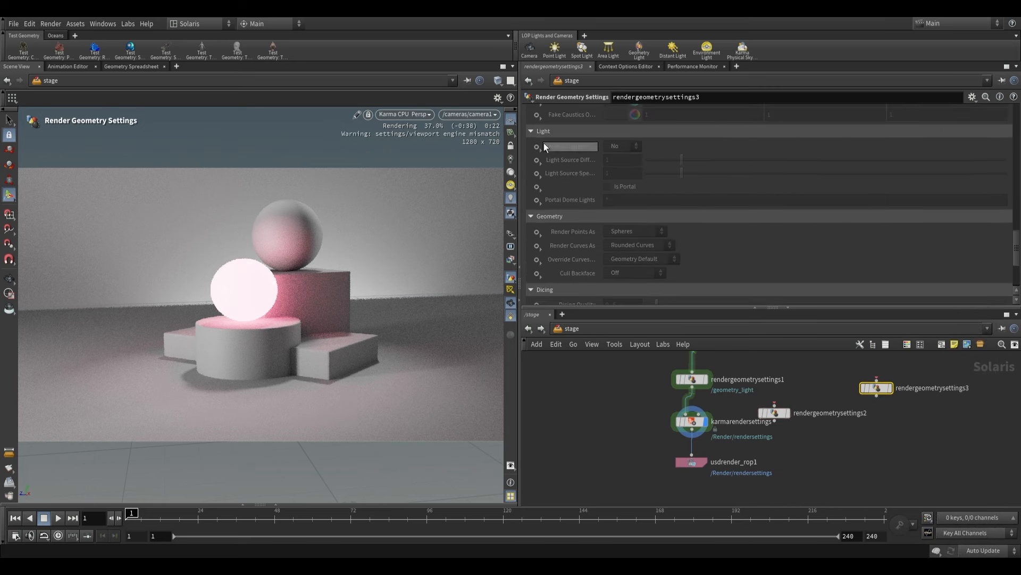
pyautogui.click(622, 146)
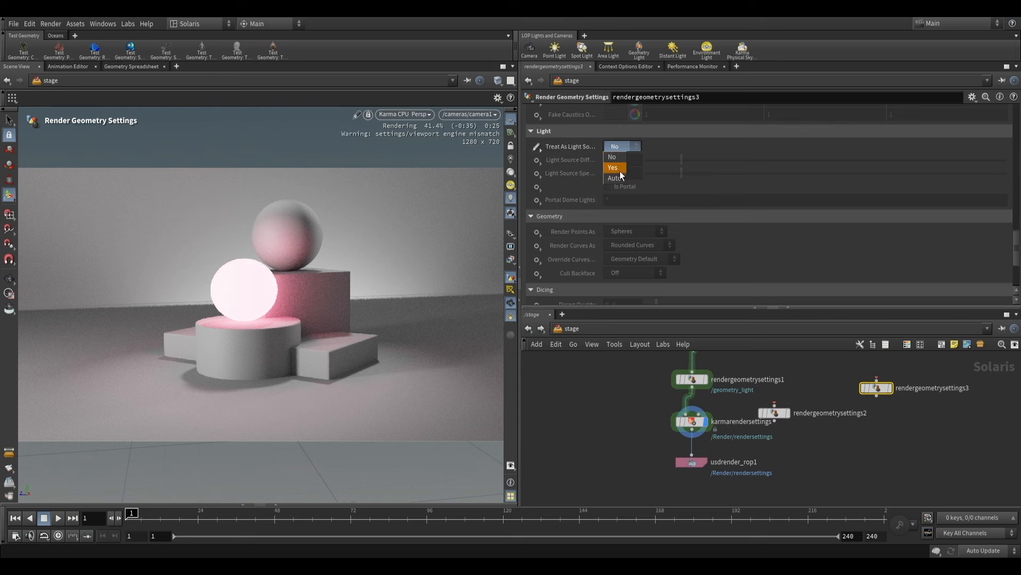
pyautogui.click(612, 168)
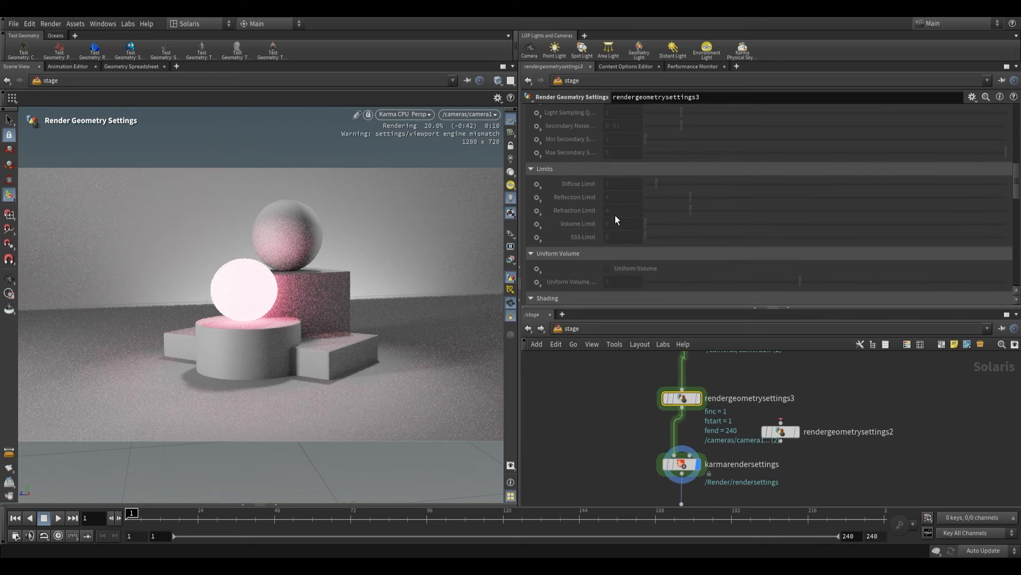
pyautogui.scroll(3)
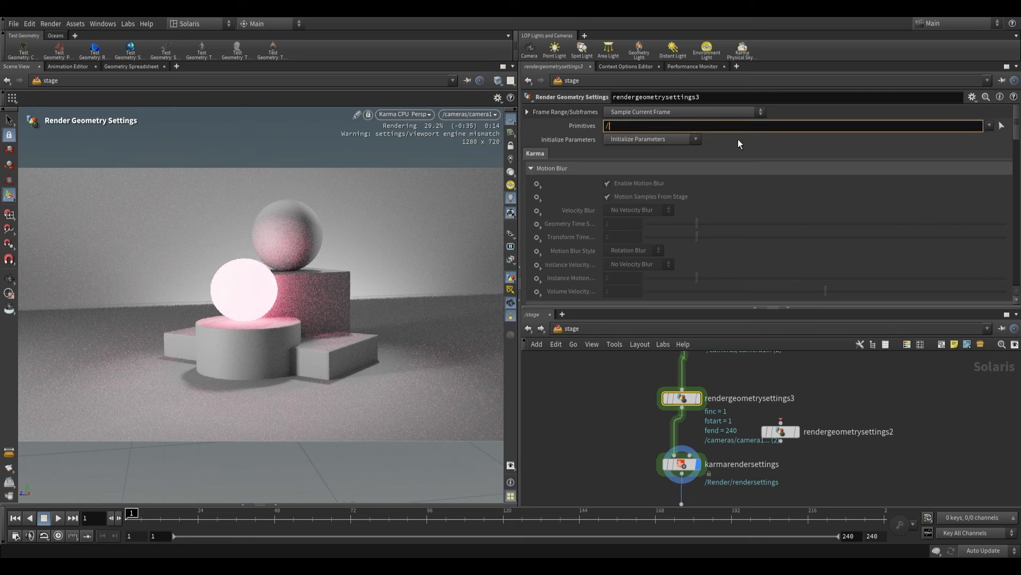
pyautogui.write('/geometry_light')
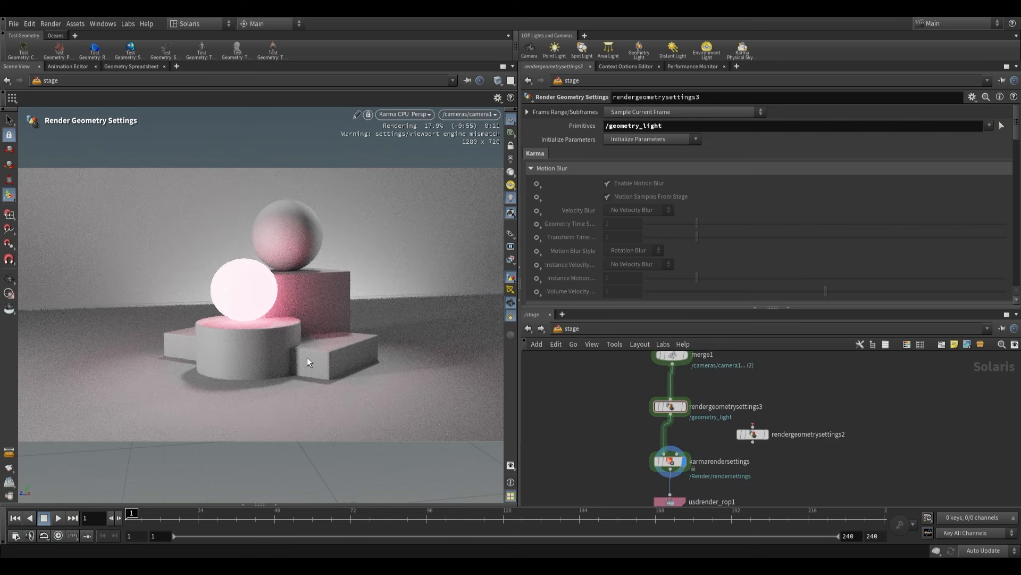
pyautogui.moveTo(290, 316)
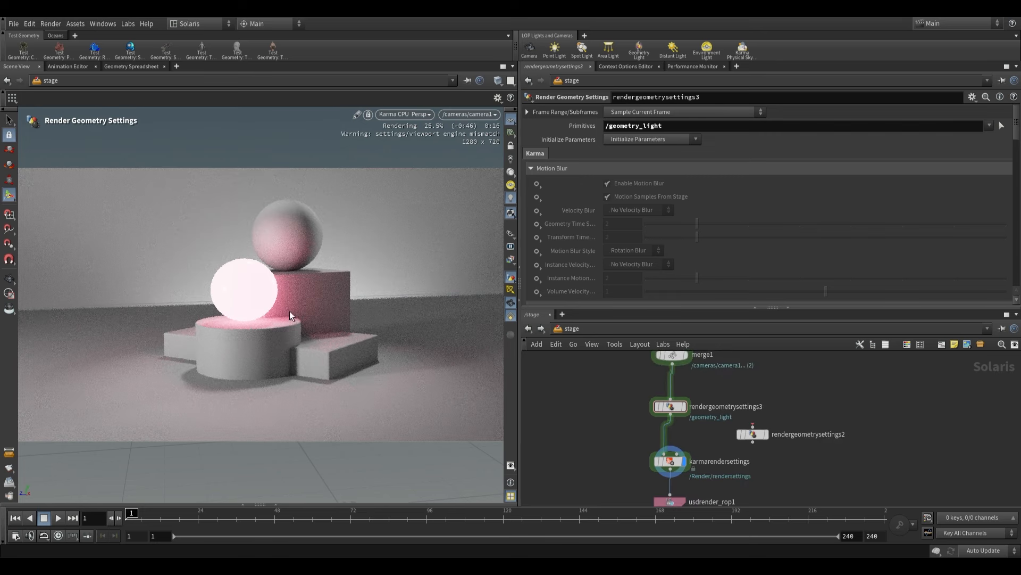
pyautogui.moveTo(771, 467)
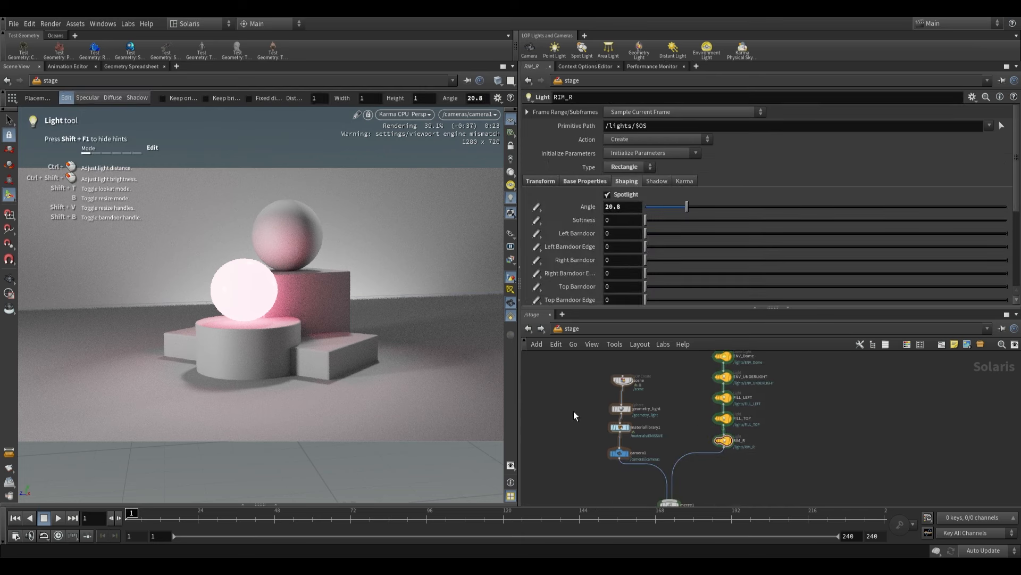
pyautogui.moveTo(176, 288)
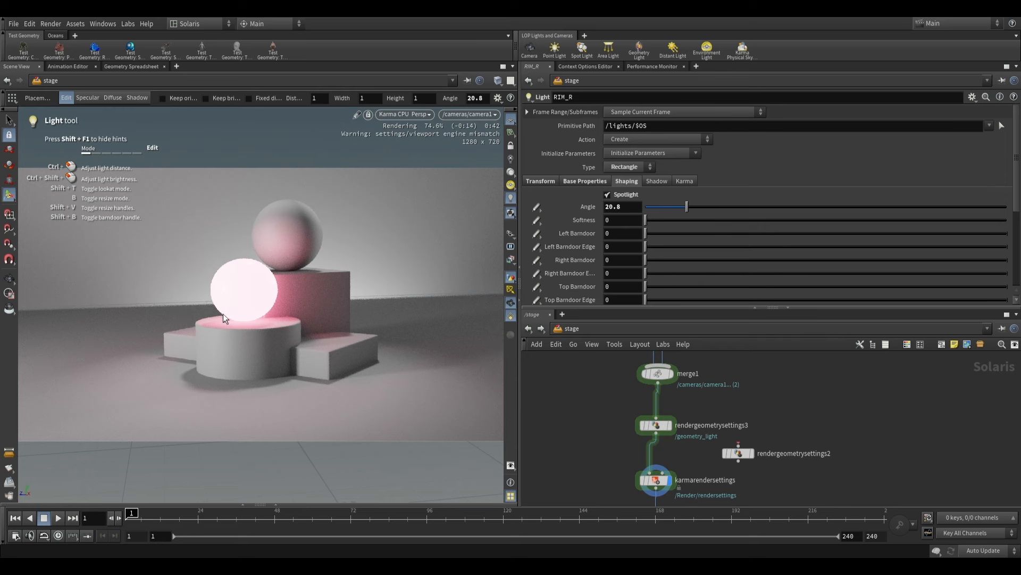
pyautogui.moveTo(612, 388)
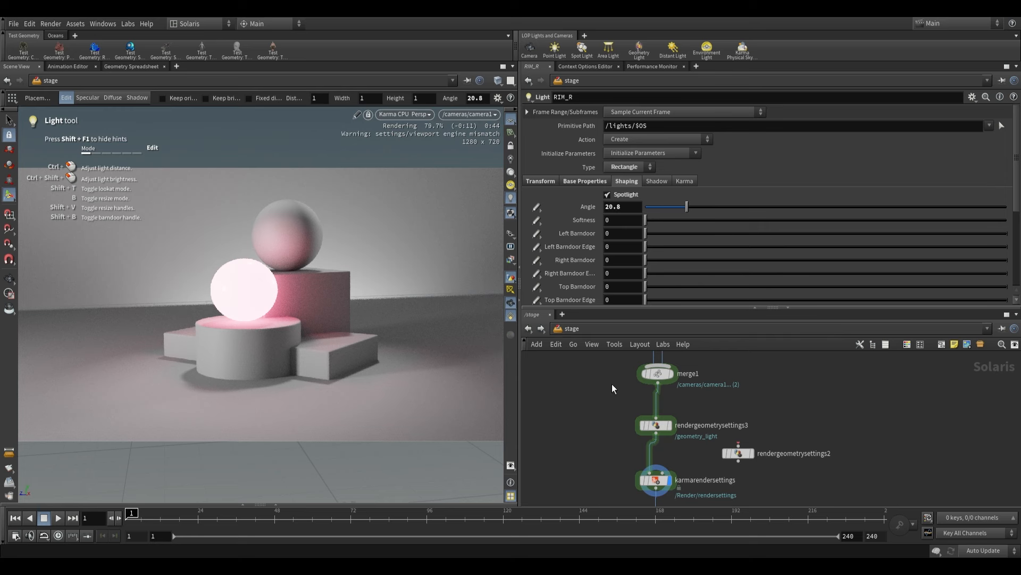
# Step: Scroll the network view back toward the render geometry settings chain
pyautogui.scroll(-3)
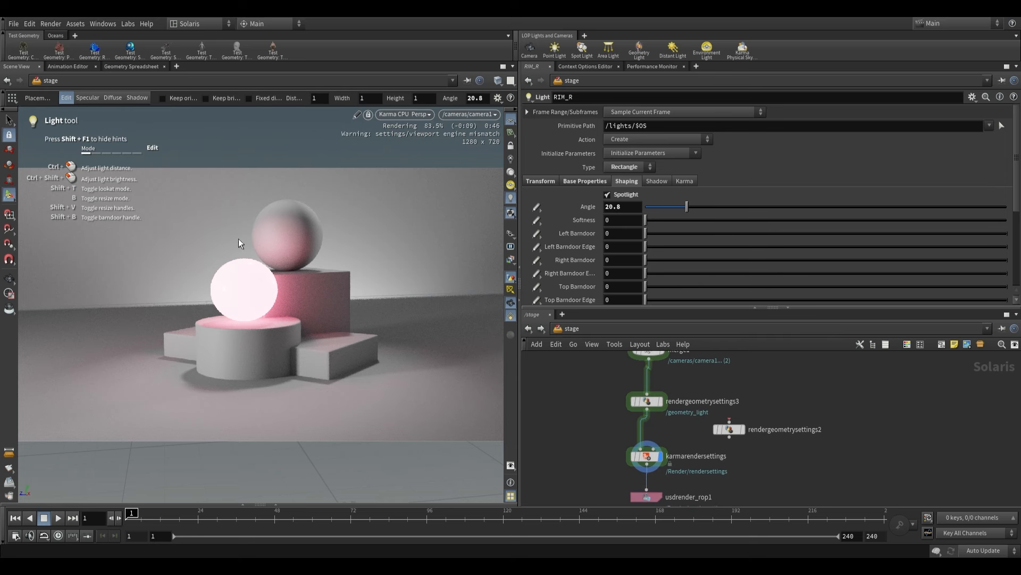